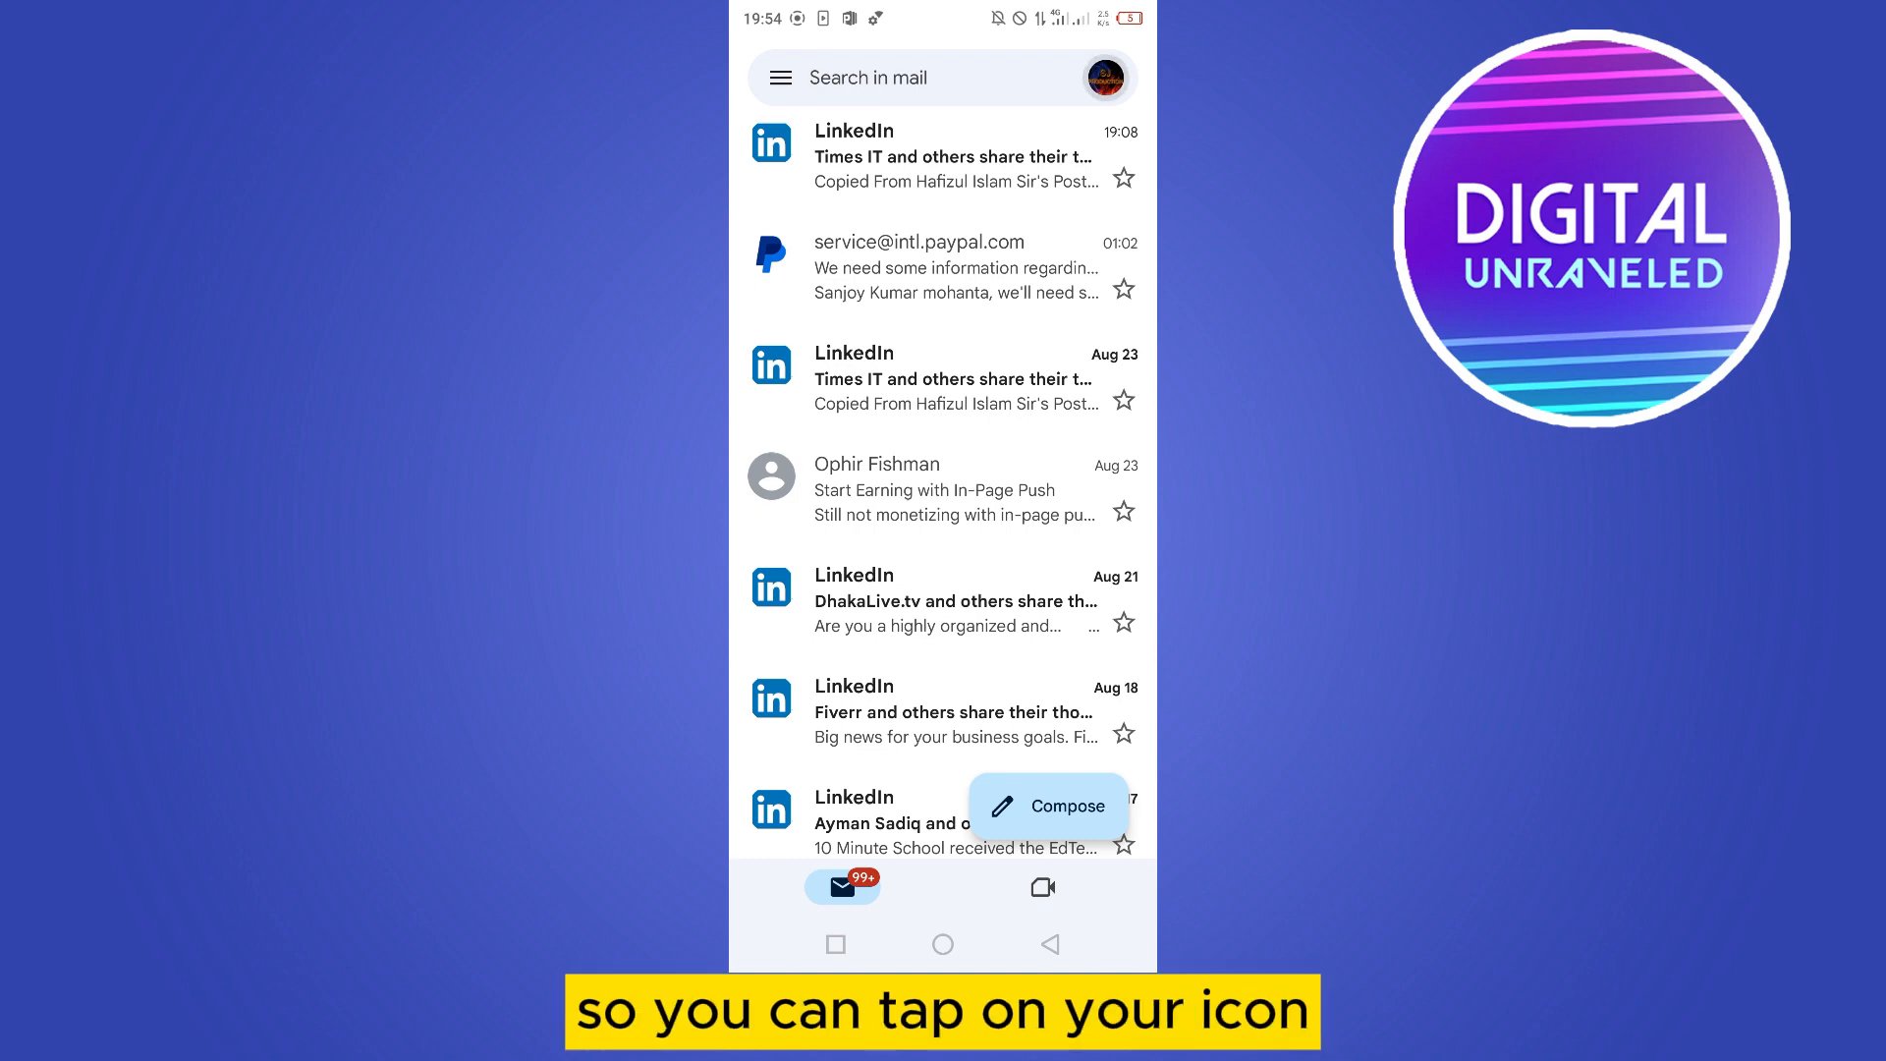
# - Remove the Google account from this device via Manage accounts
pyautogui.click(1103, 76)
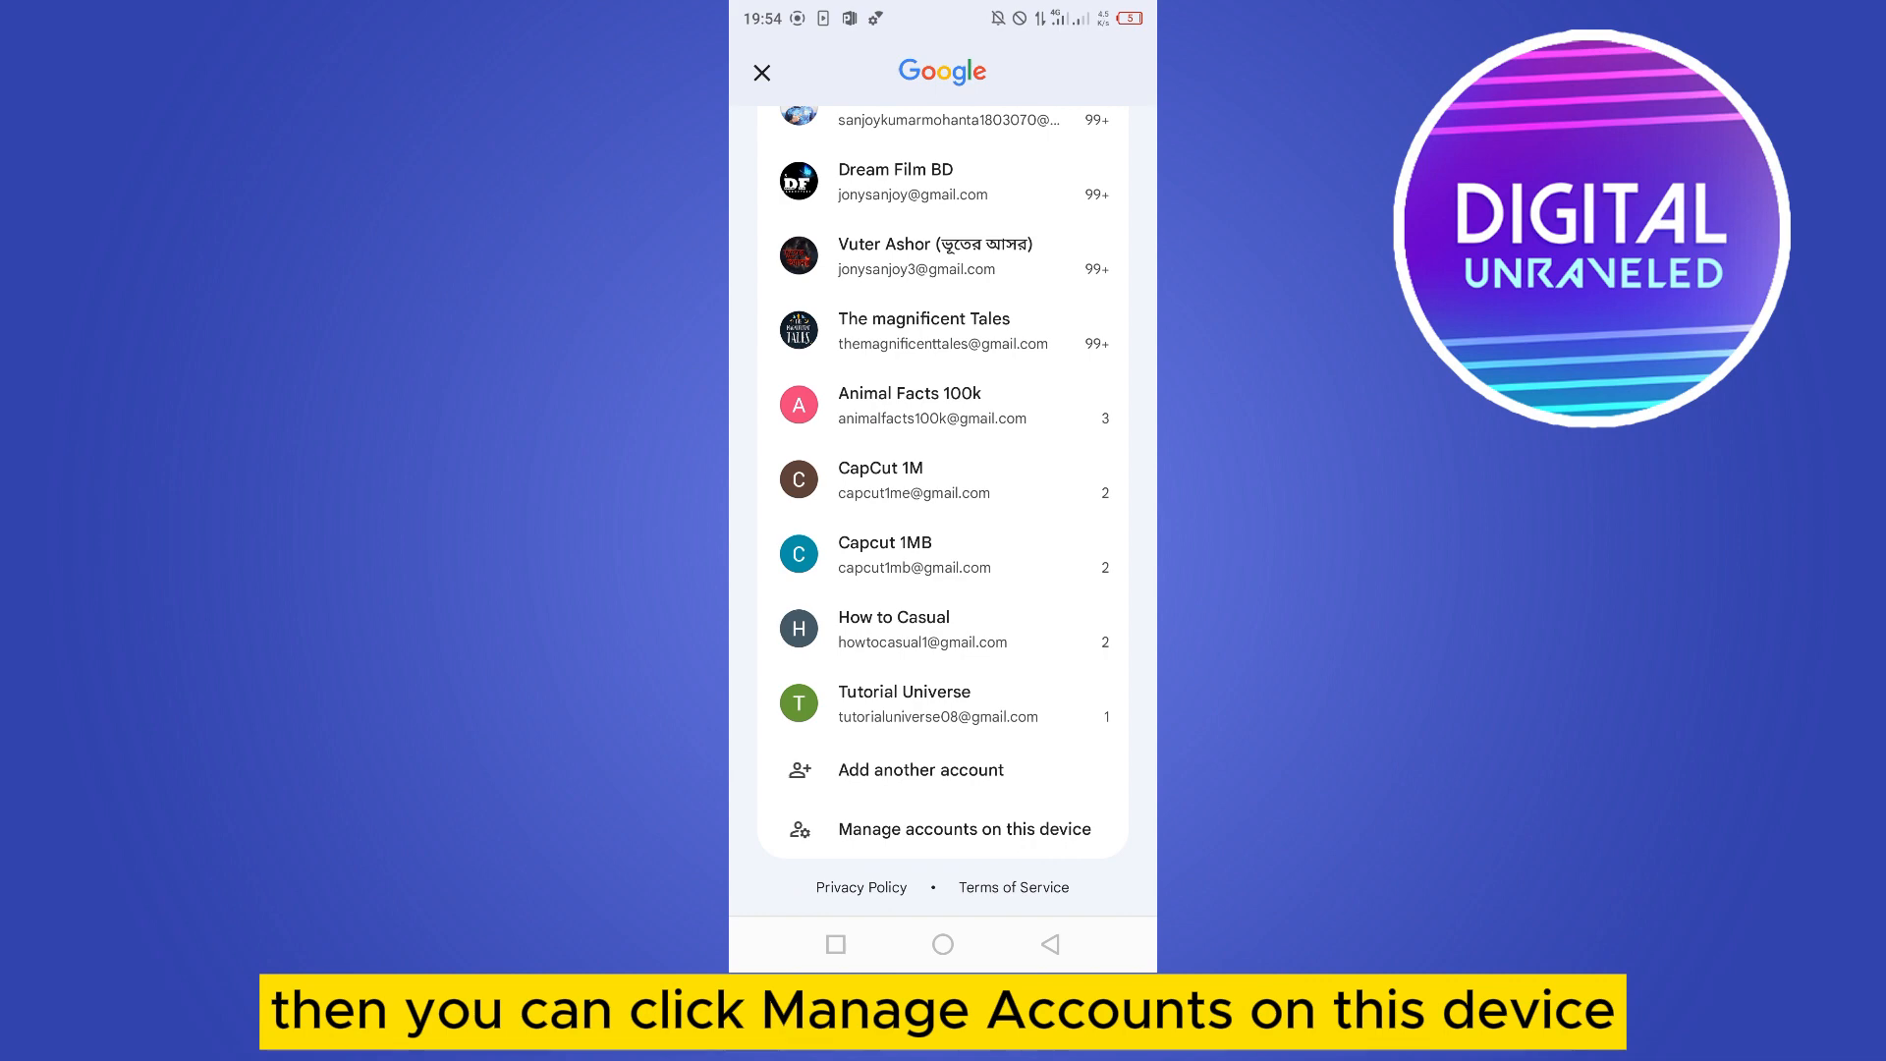
pyautogui.click(960, 829)
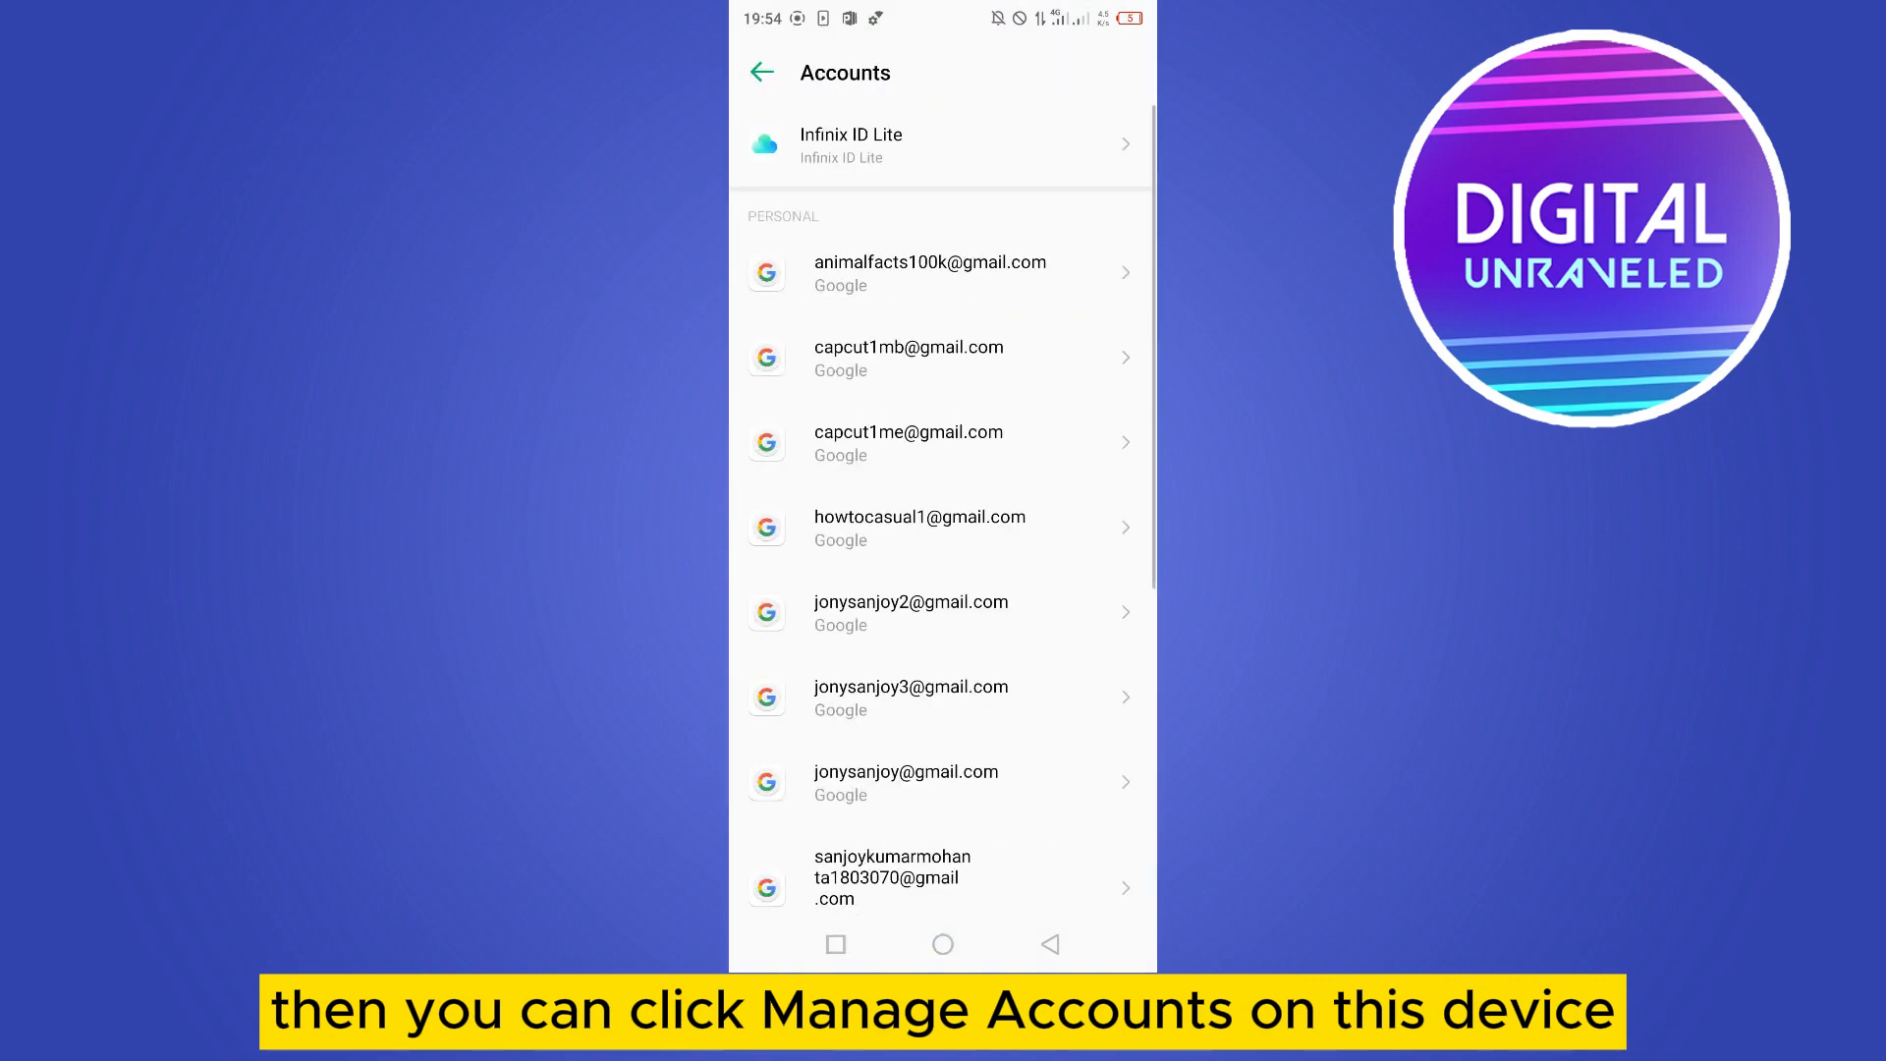
pyautogui.click(909, 611)
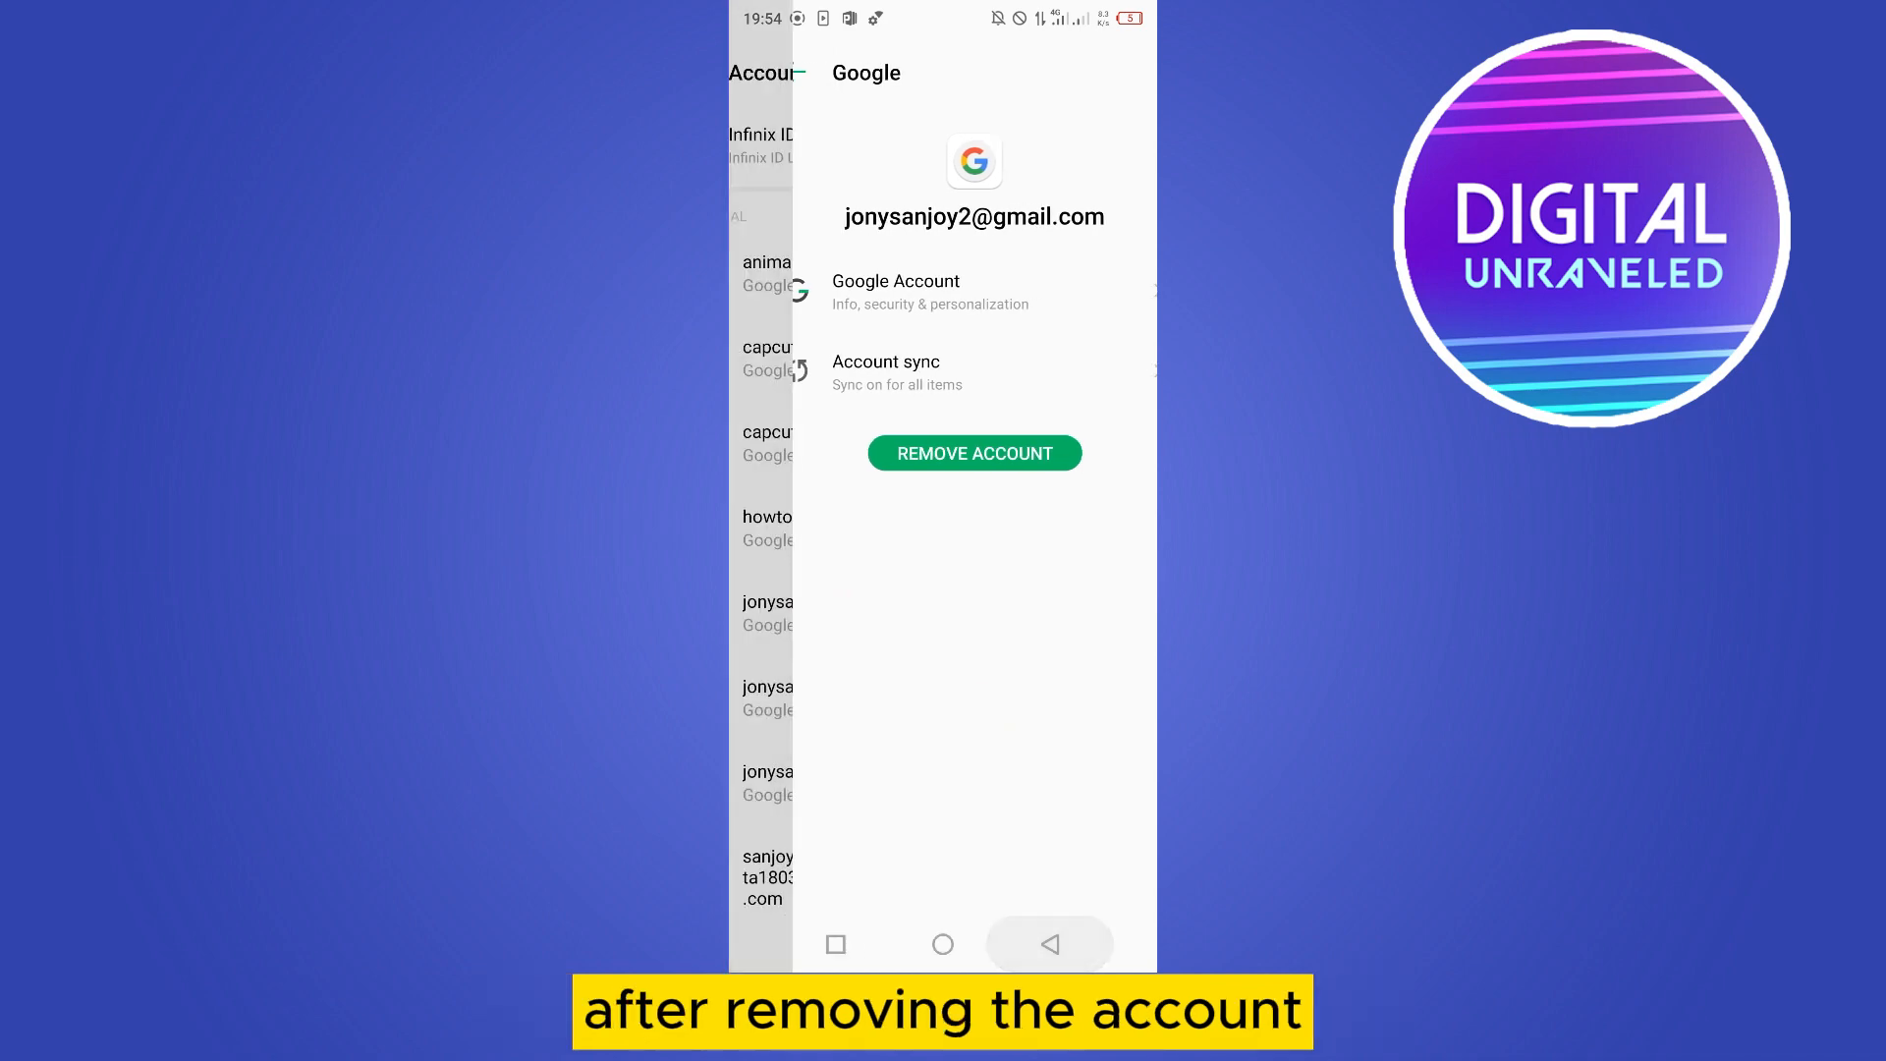
pyautogui.click(1047, 943)
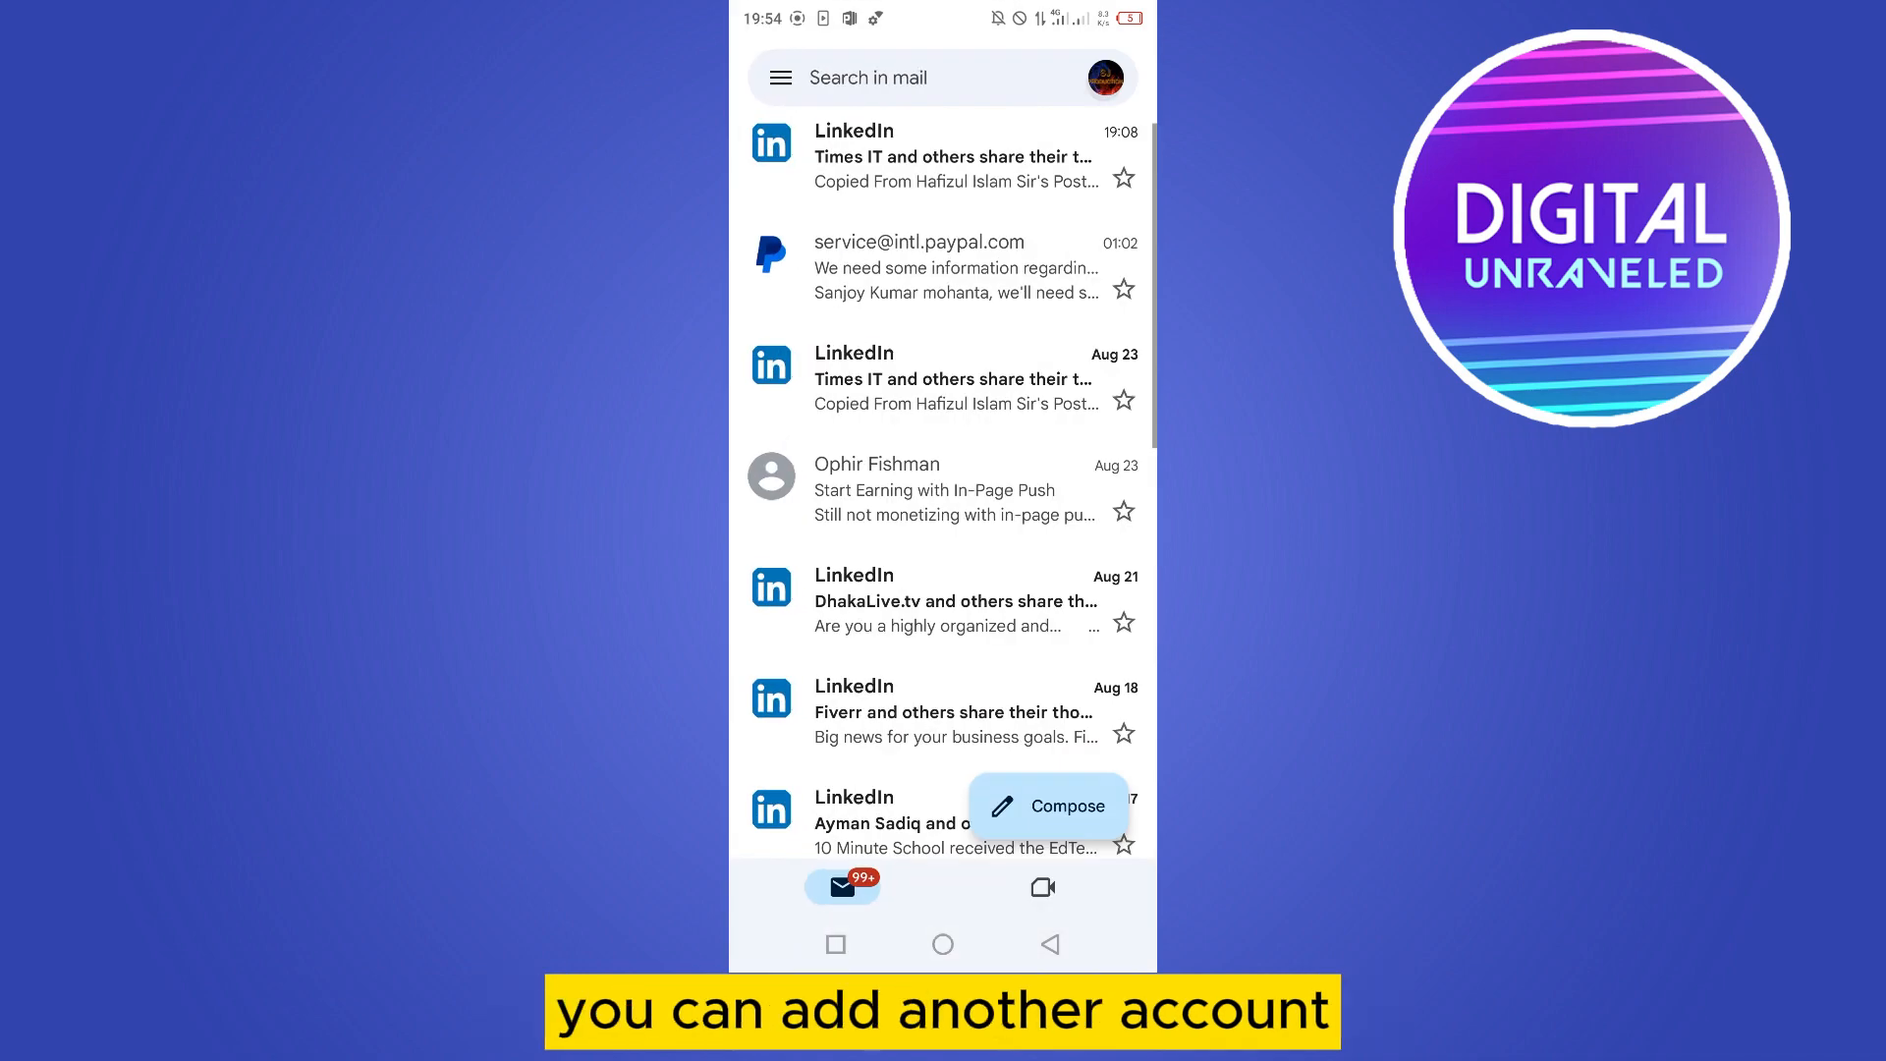
# - Start adding another account and reach the email provider choices
pyautogui.click(1106, 77)
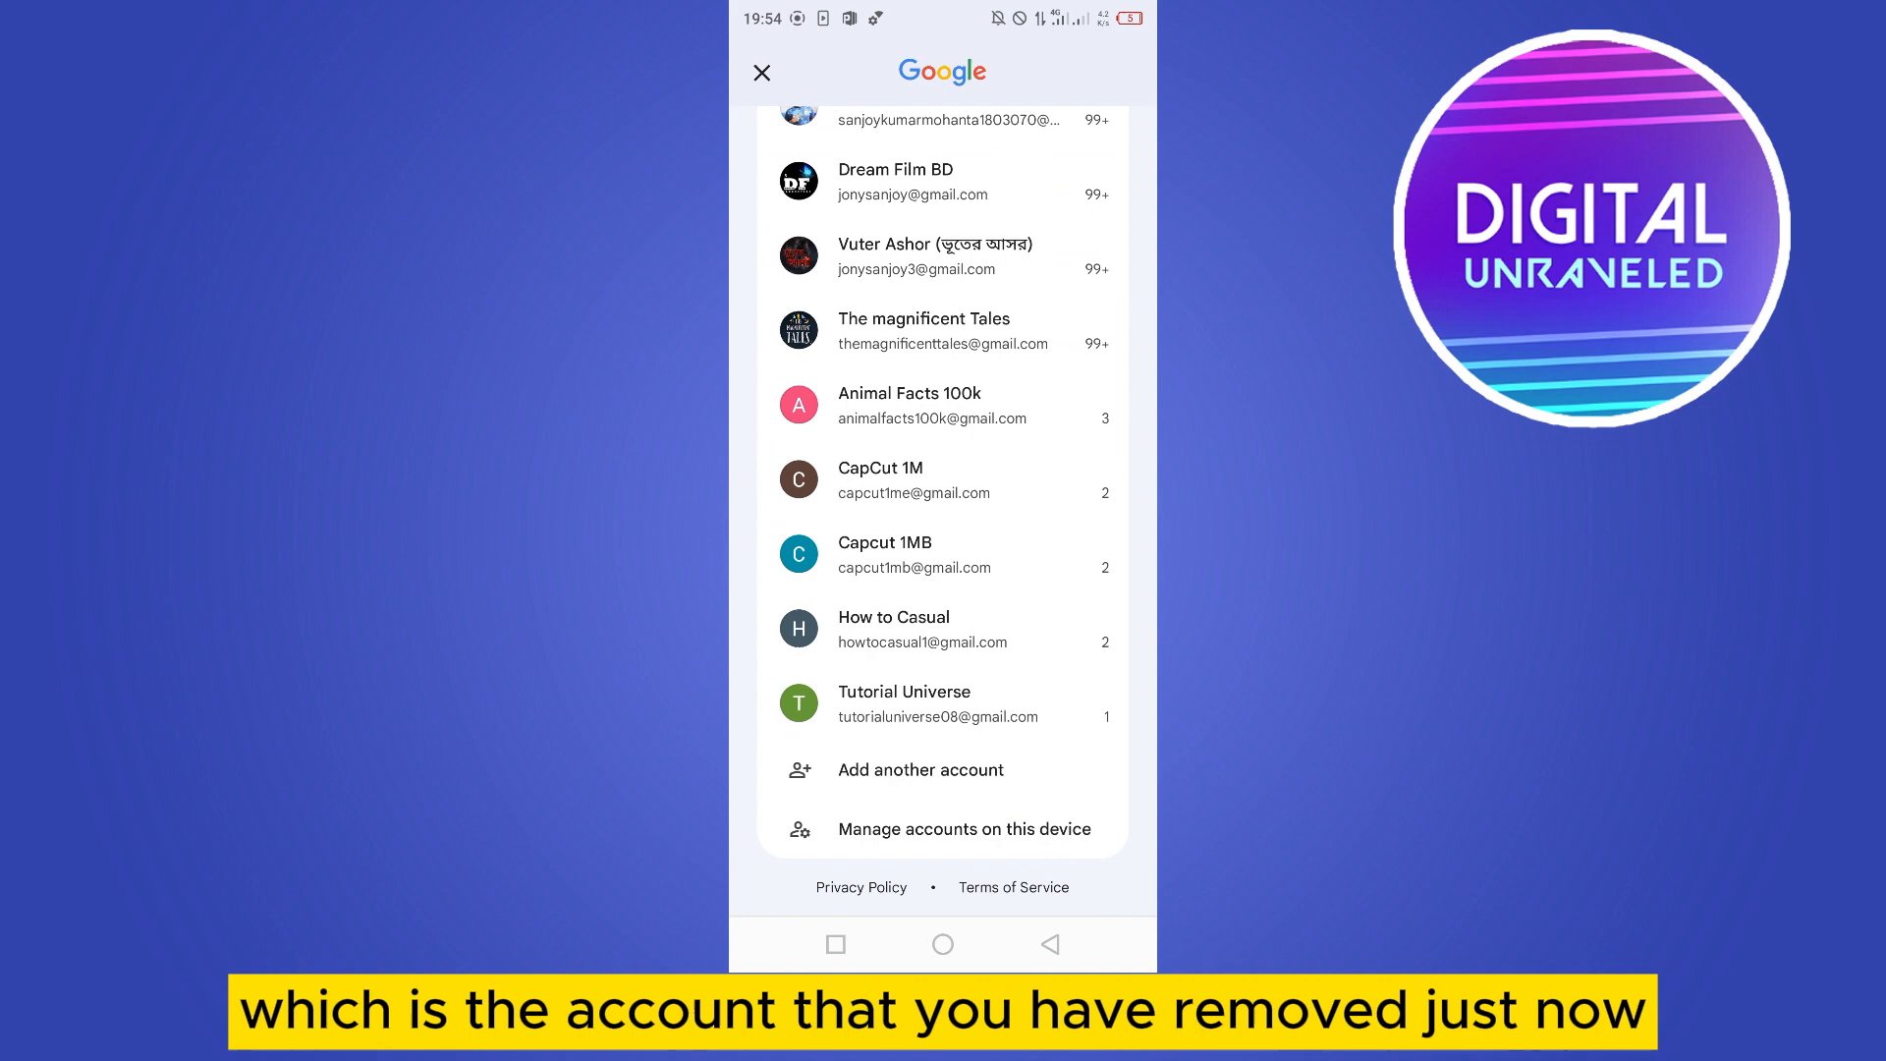
pyautogui.click(763, 73)
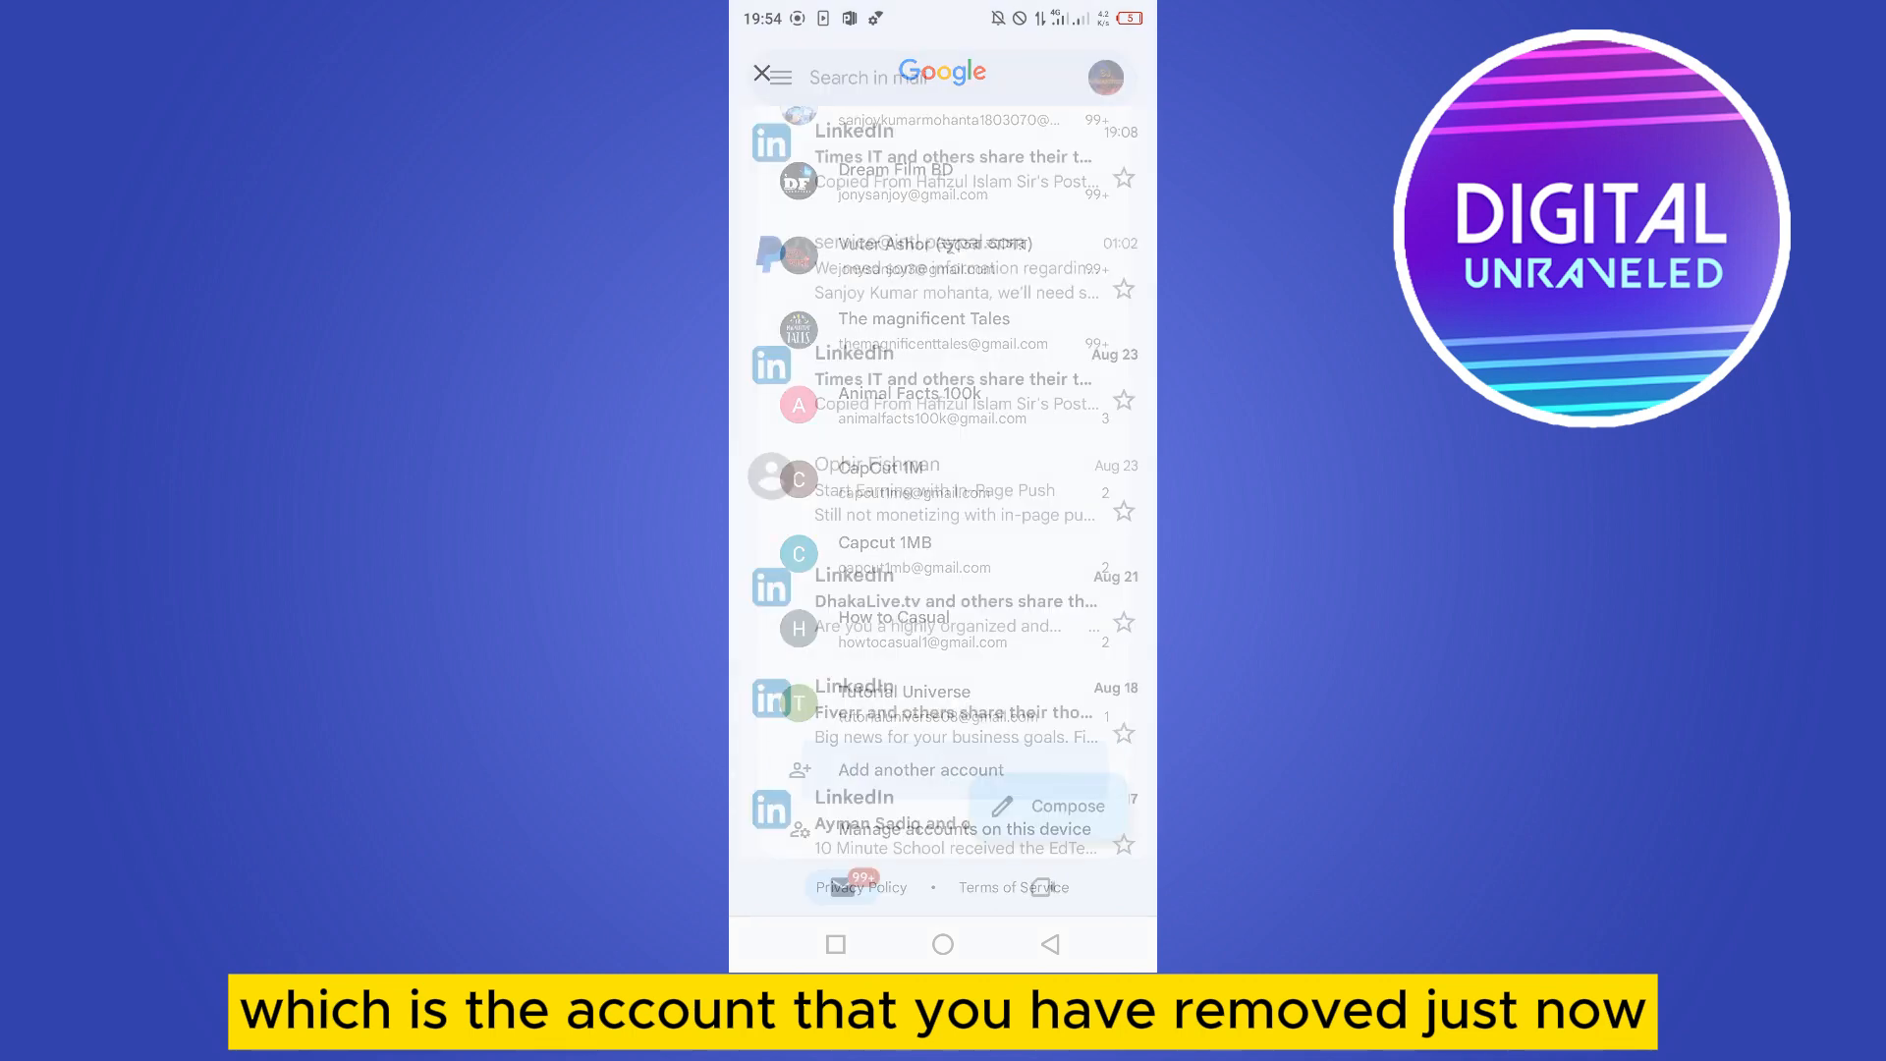
pyautogui.click(919, 770)
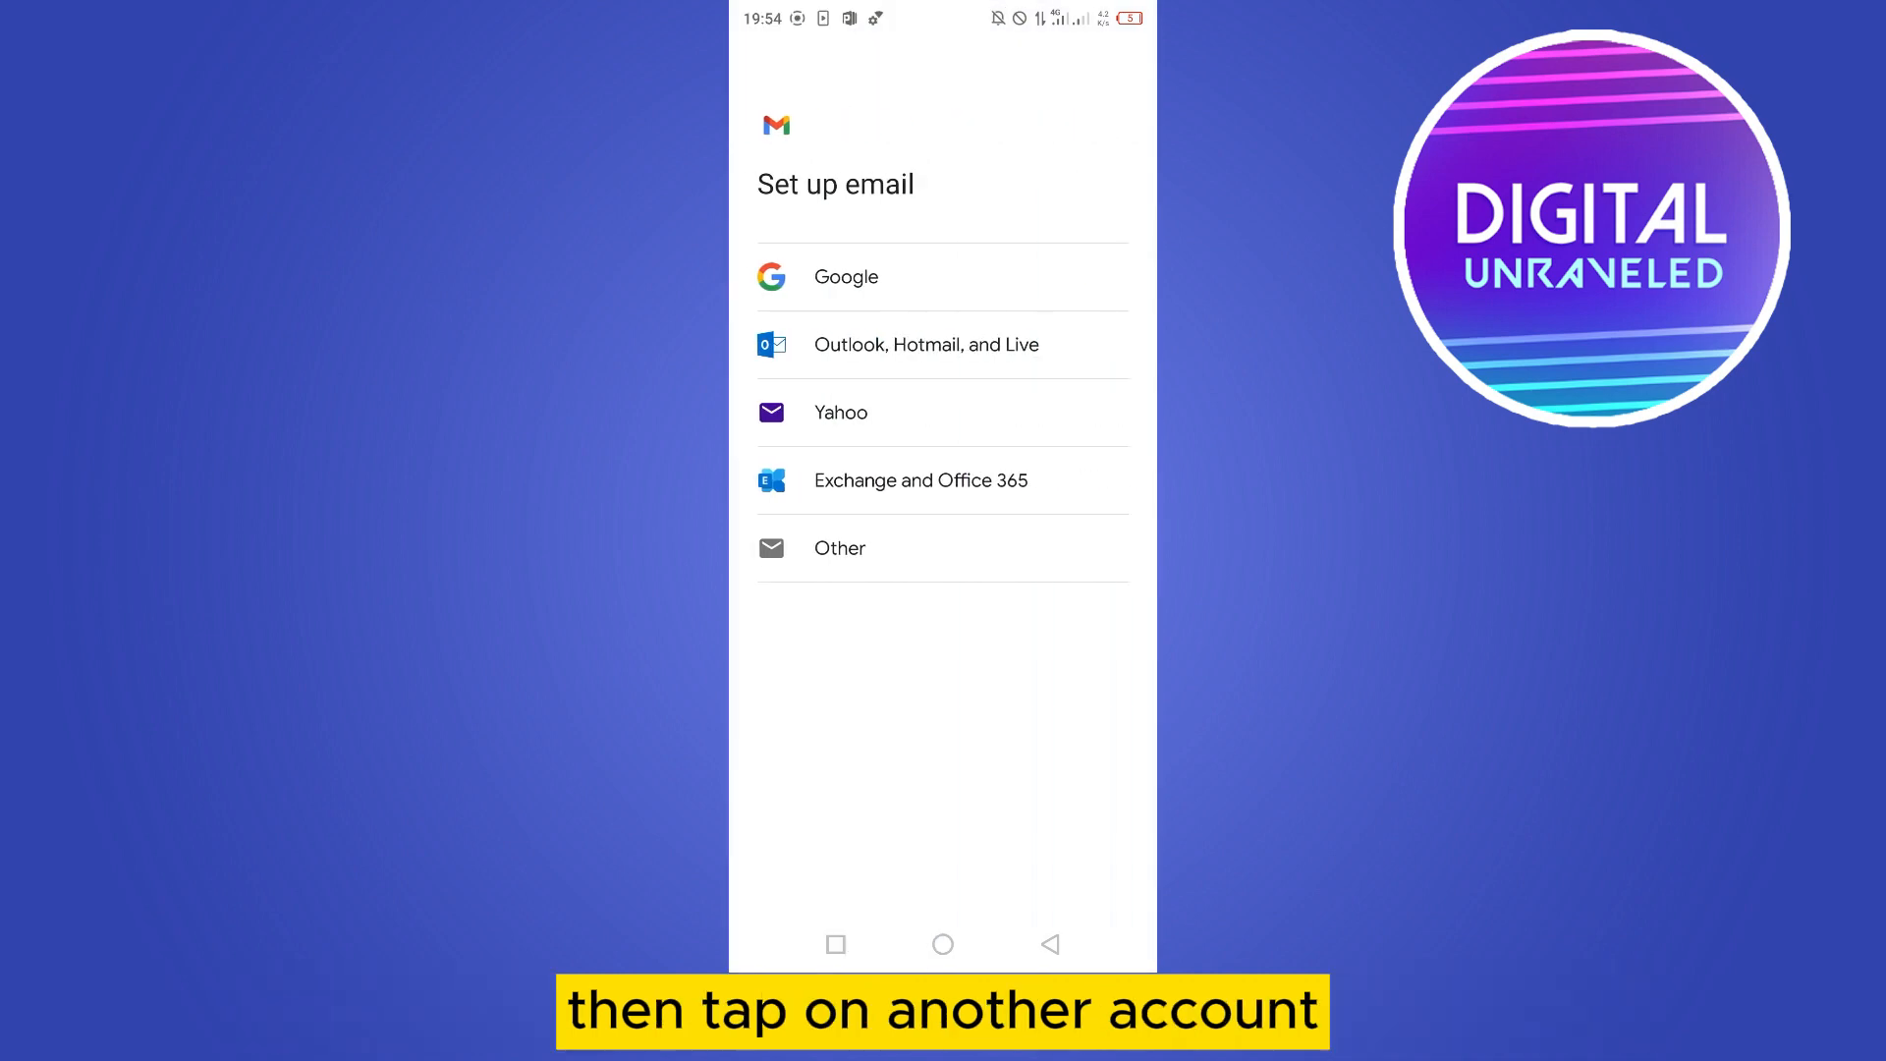
# - Pick the email account type to finish setup and leave toward the launcher
pyautogui.click(1049, 945)
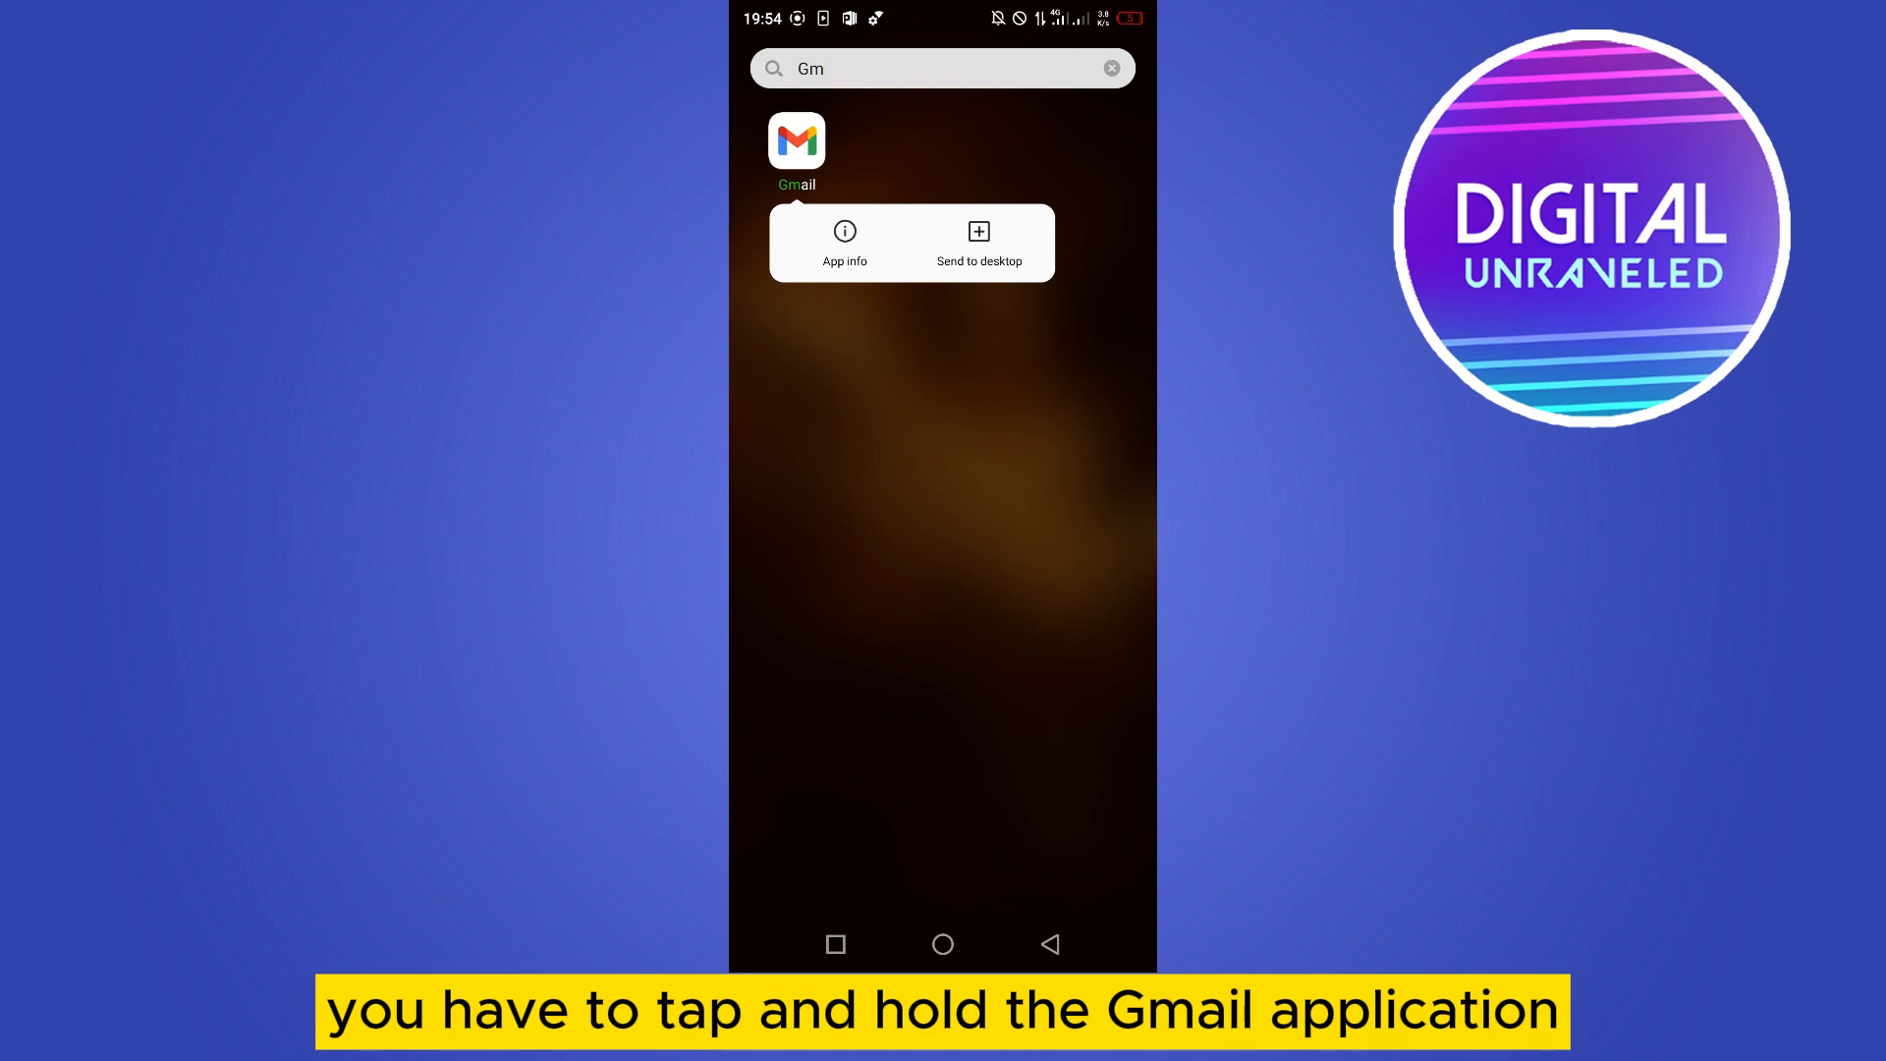
# - View Gmail's app info, then relaunch Gmail from the search results into the inbox
pyautogui.click(844, 239)
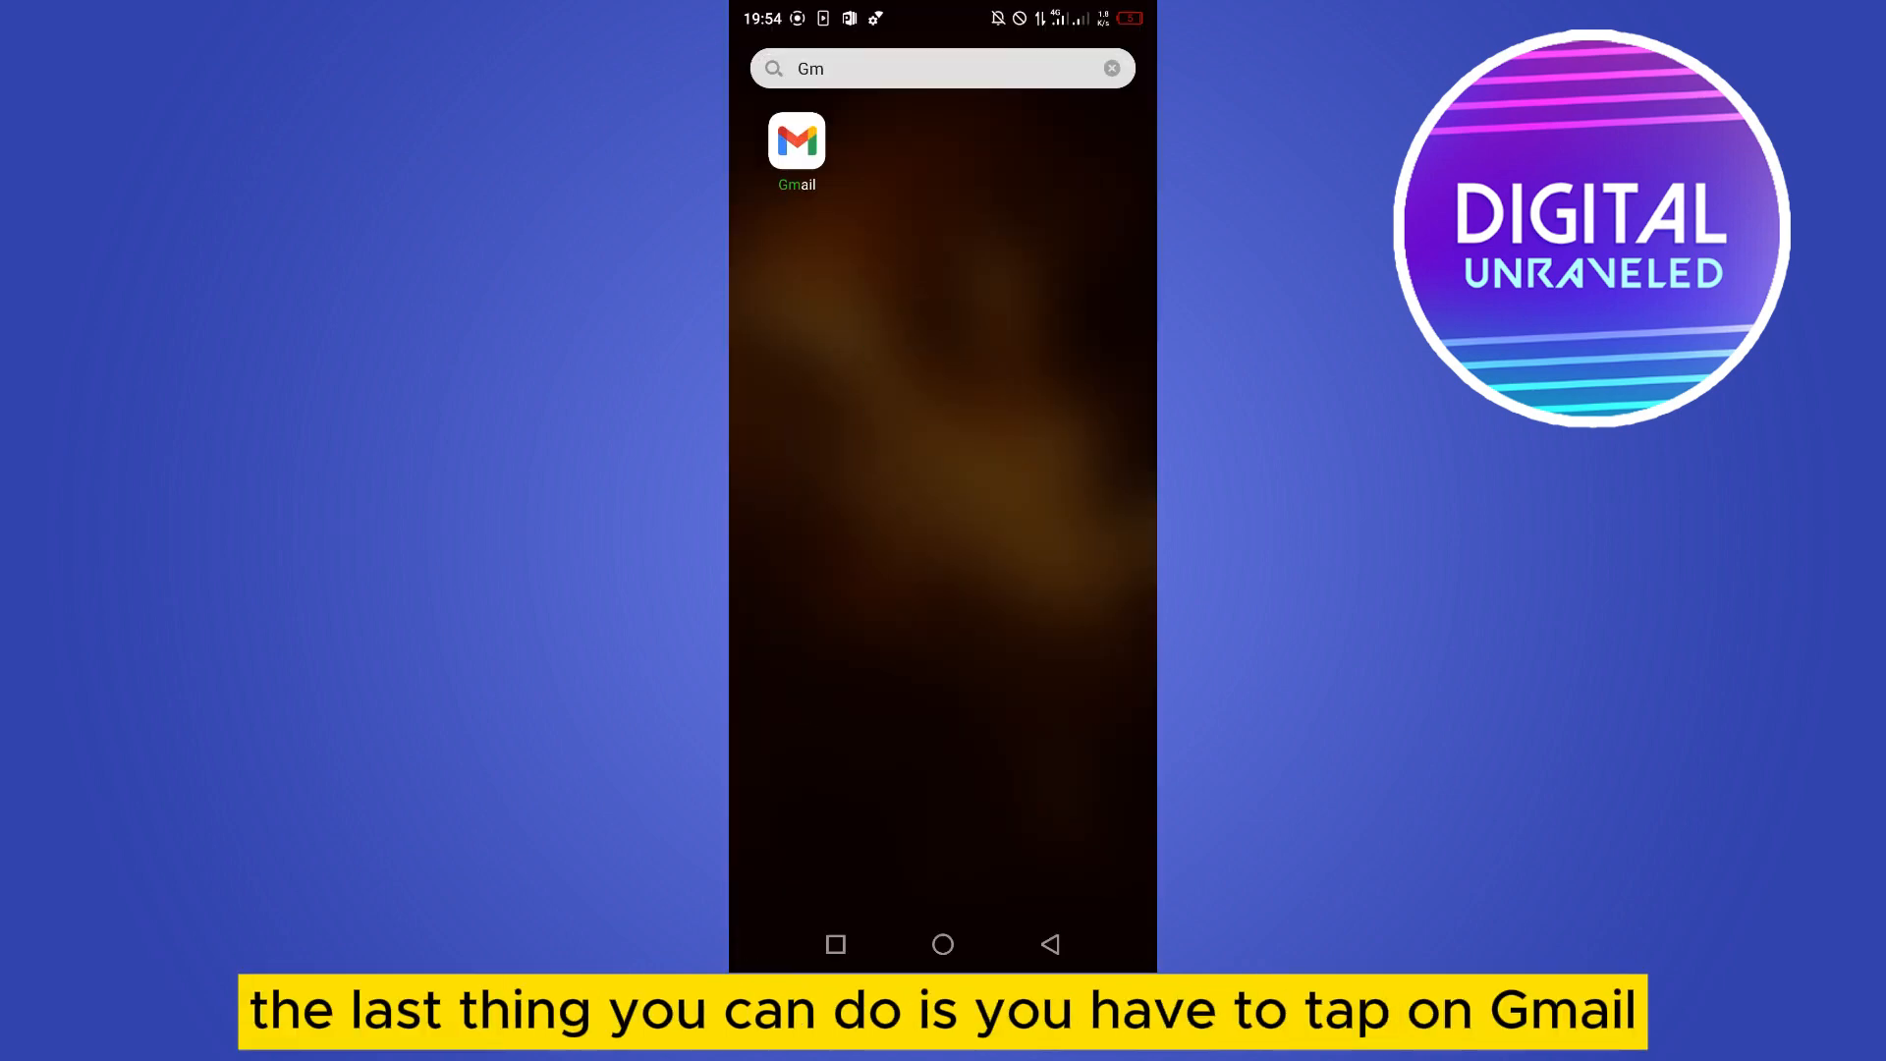
pyautogui.click(795, 142)
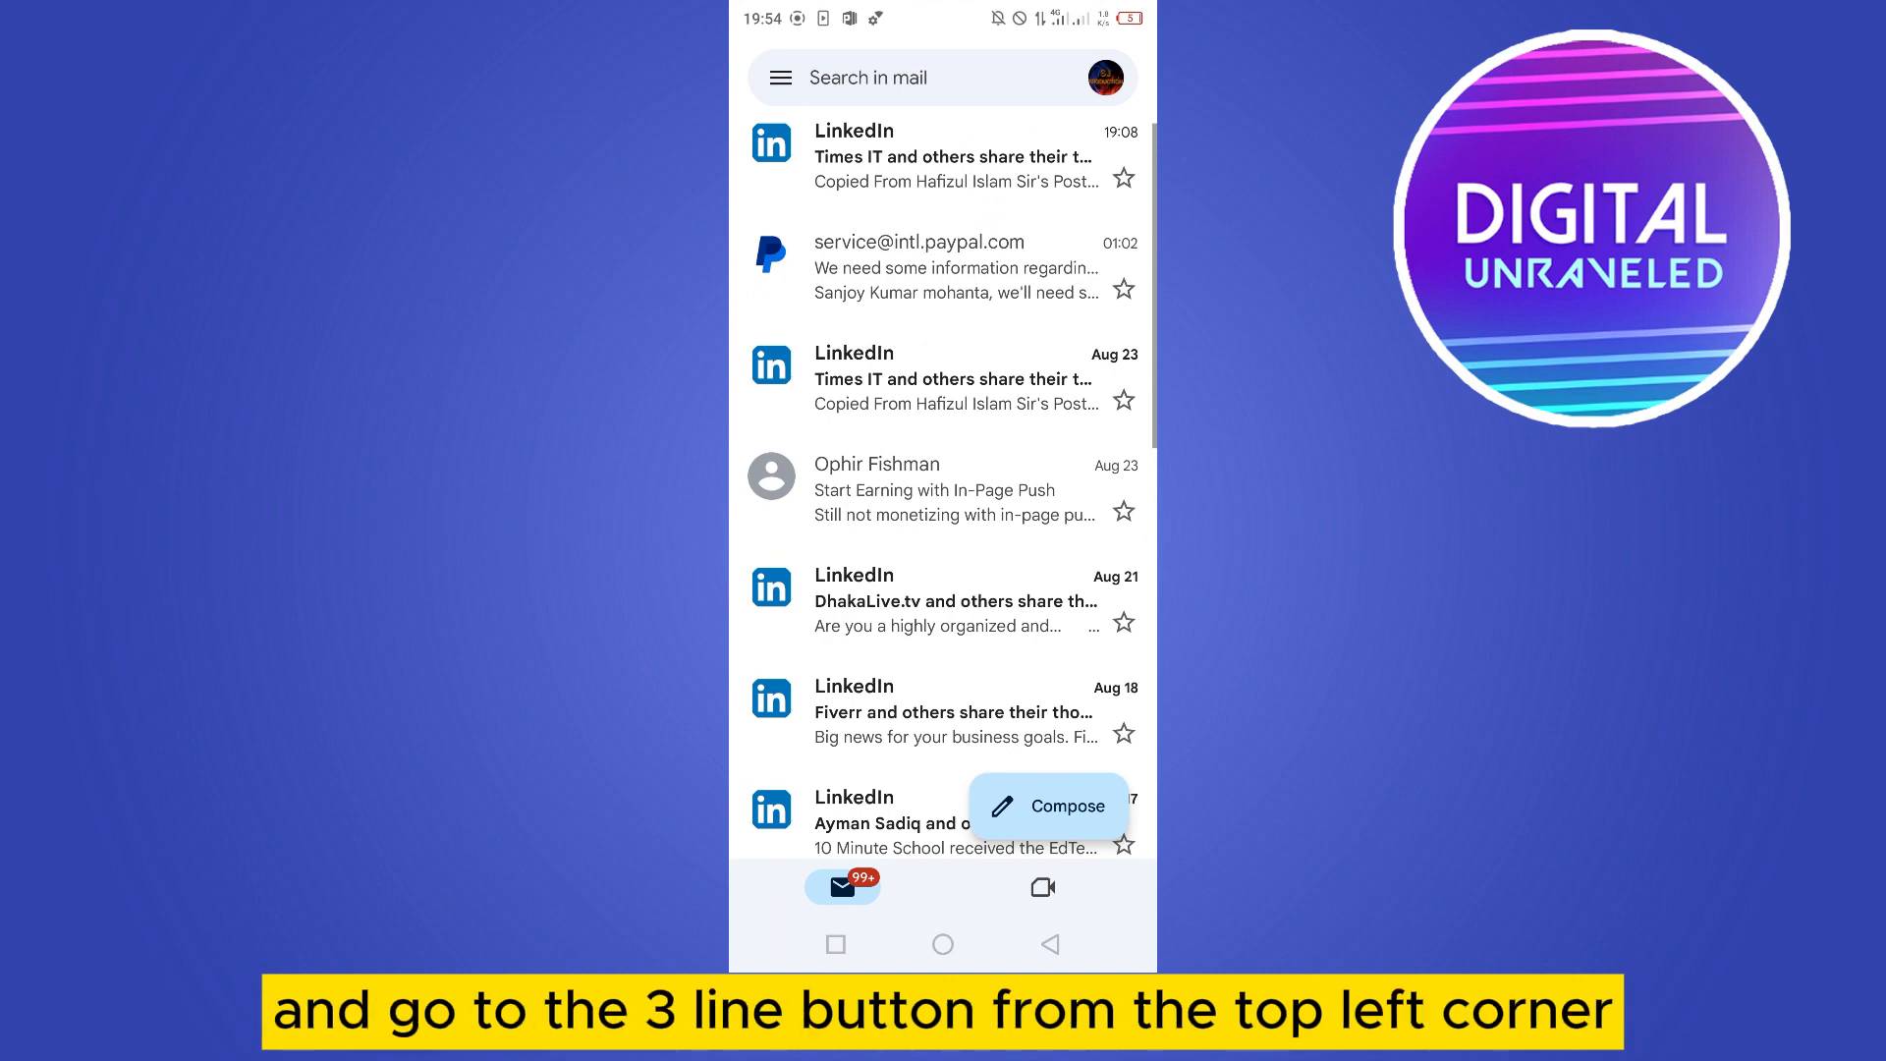
# - Reach the empty Mobile signature editor under the re-added account's General settings
pyautogui.click(780, 76)
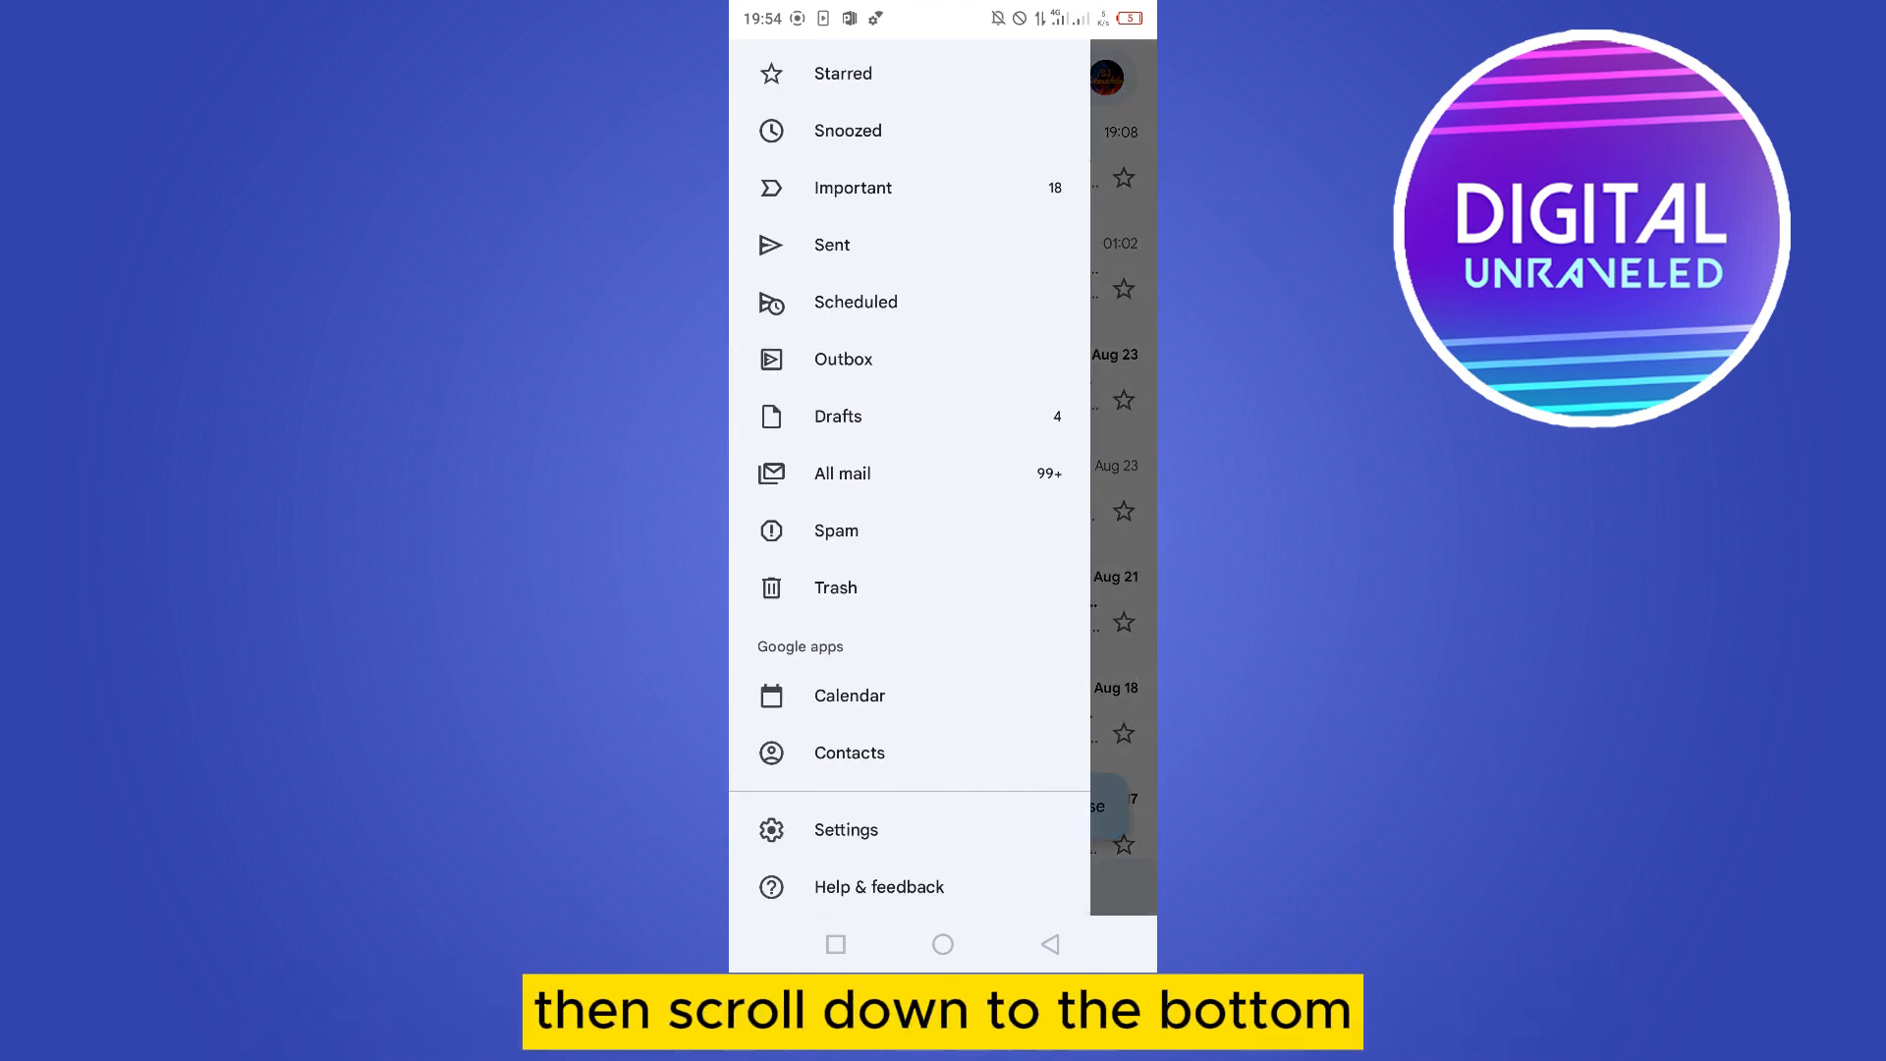
pyautogui.click(845, 829)
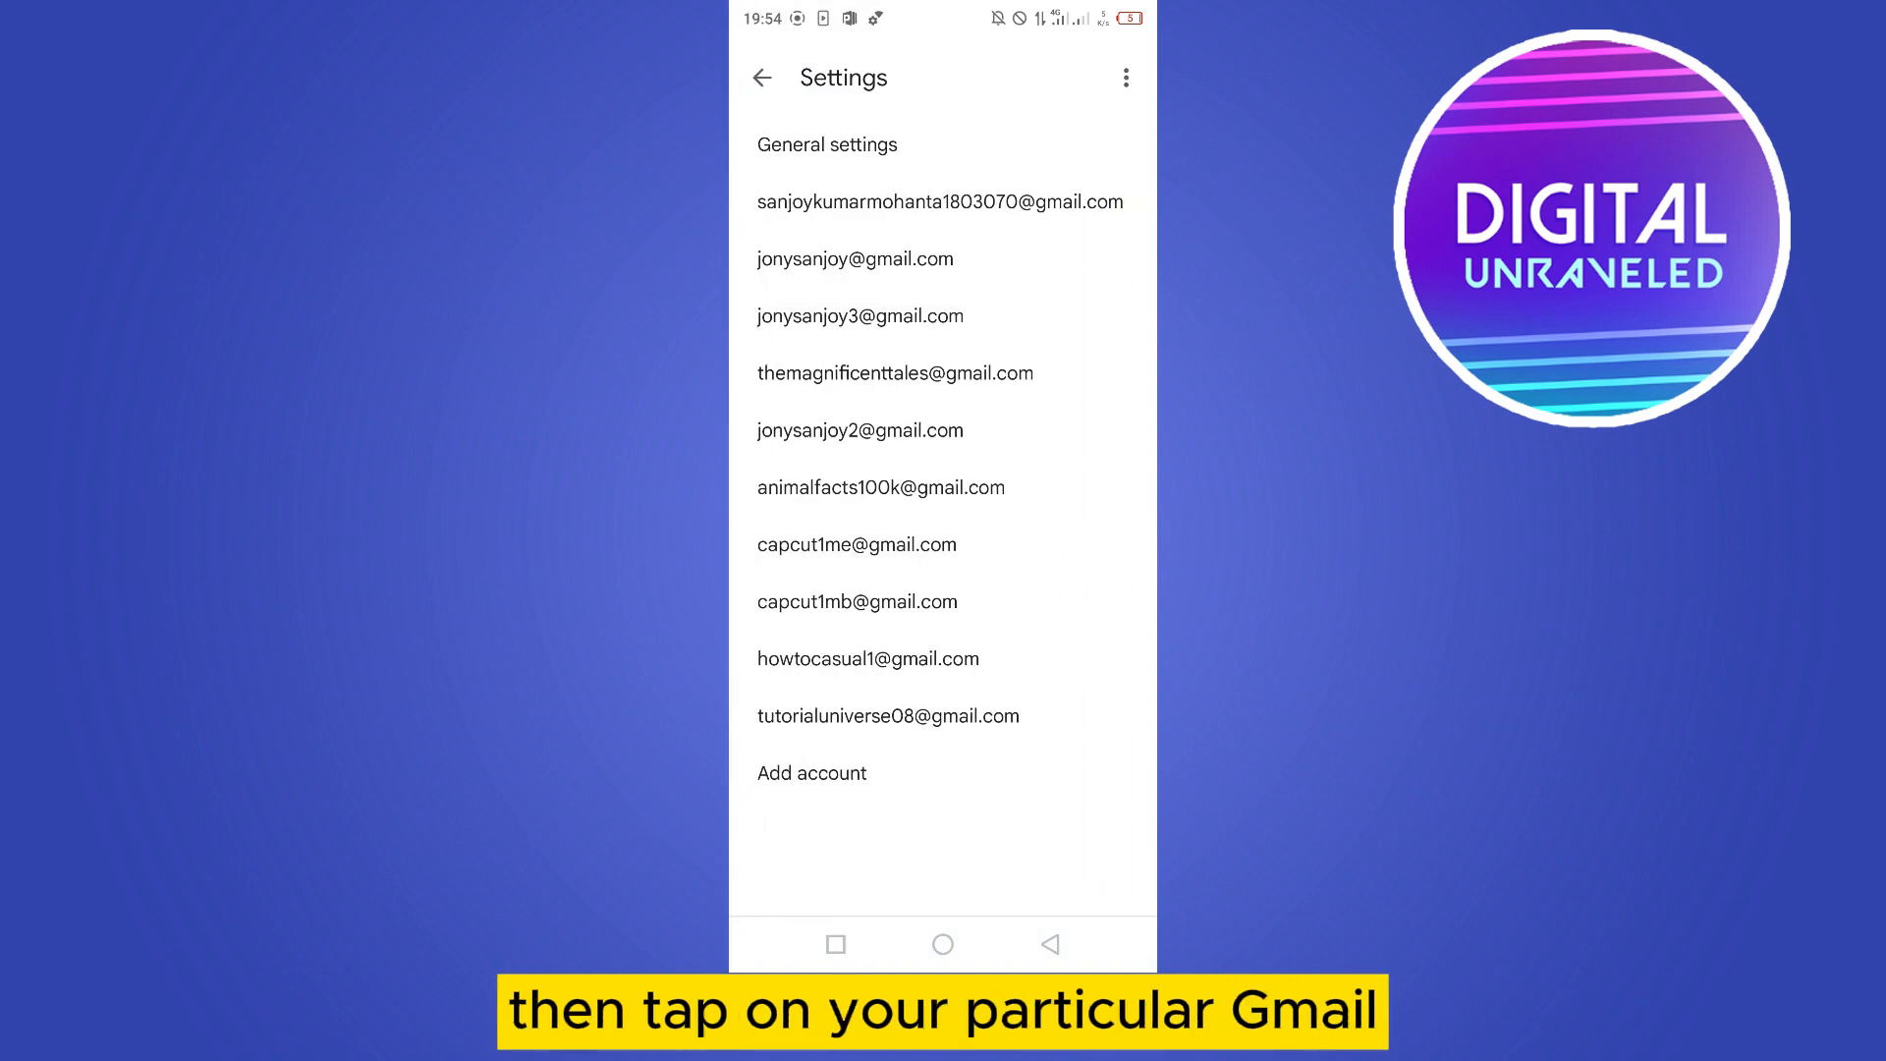
pyautogui.click(860, 430)
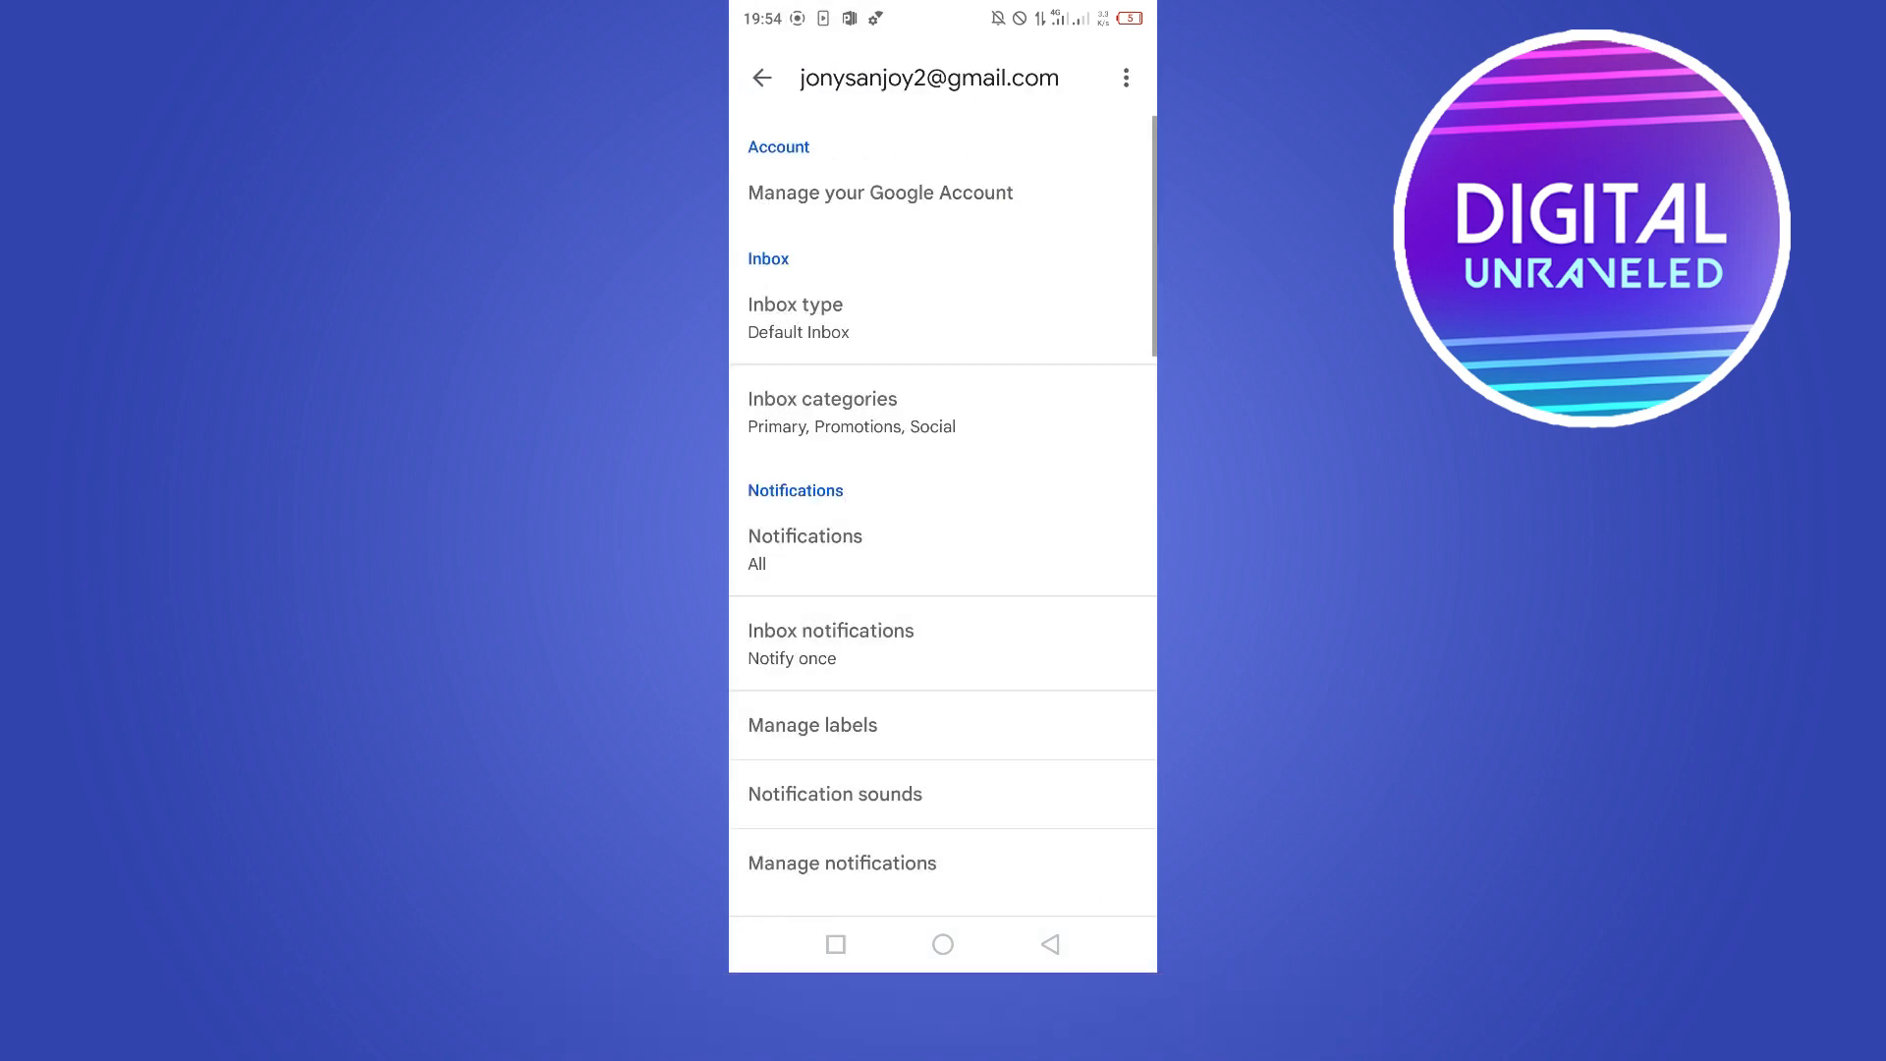
pyautogui.scroll(-3)
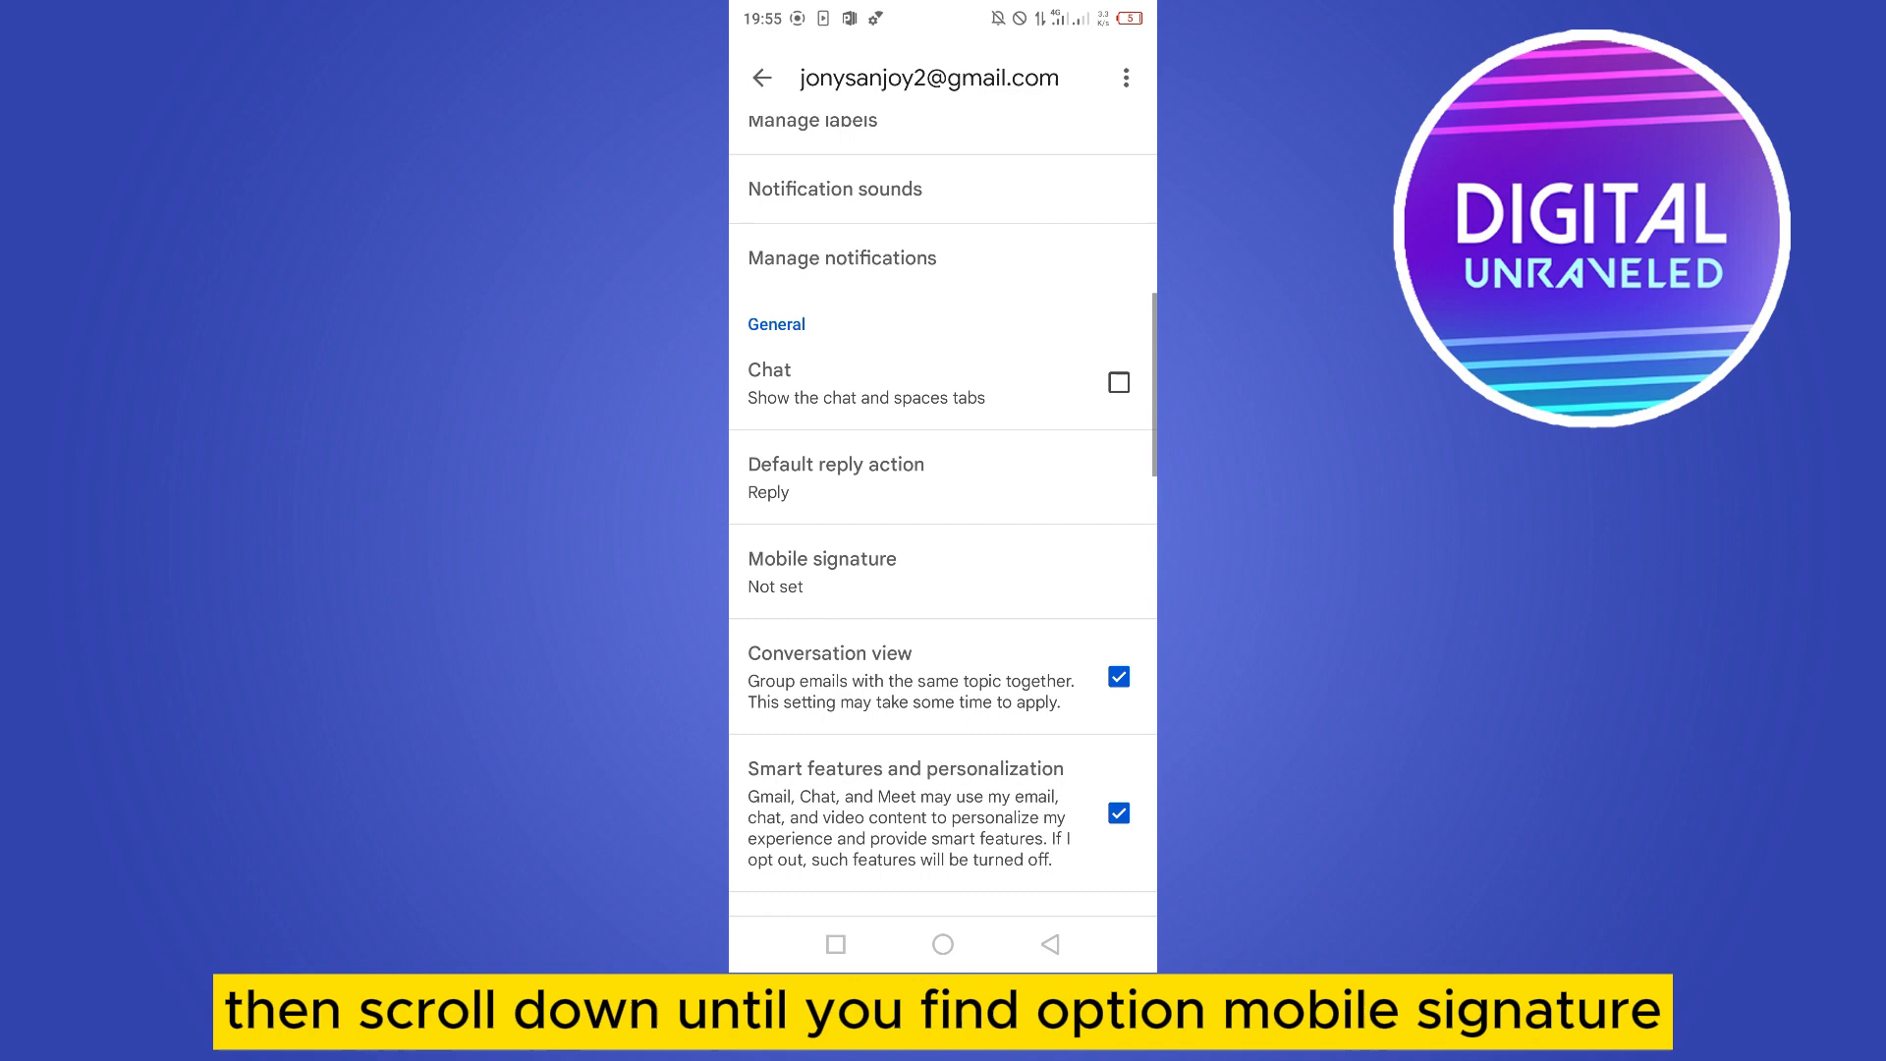
pyautogui.click(821, 571)
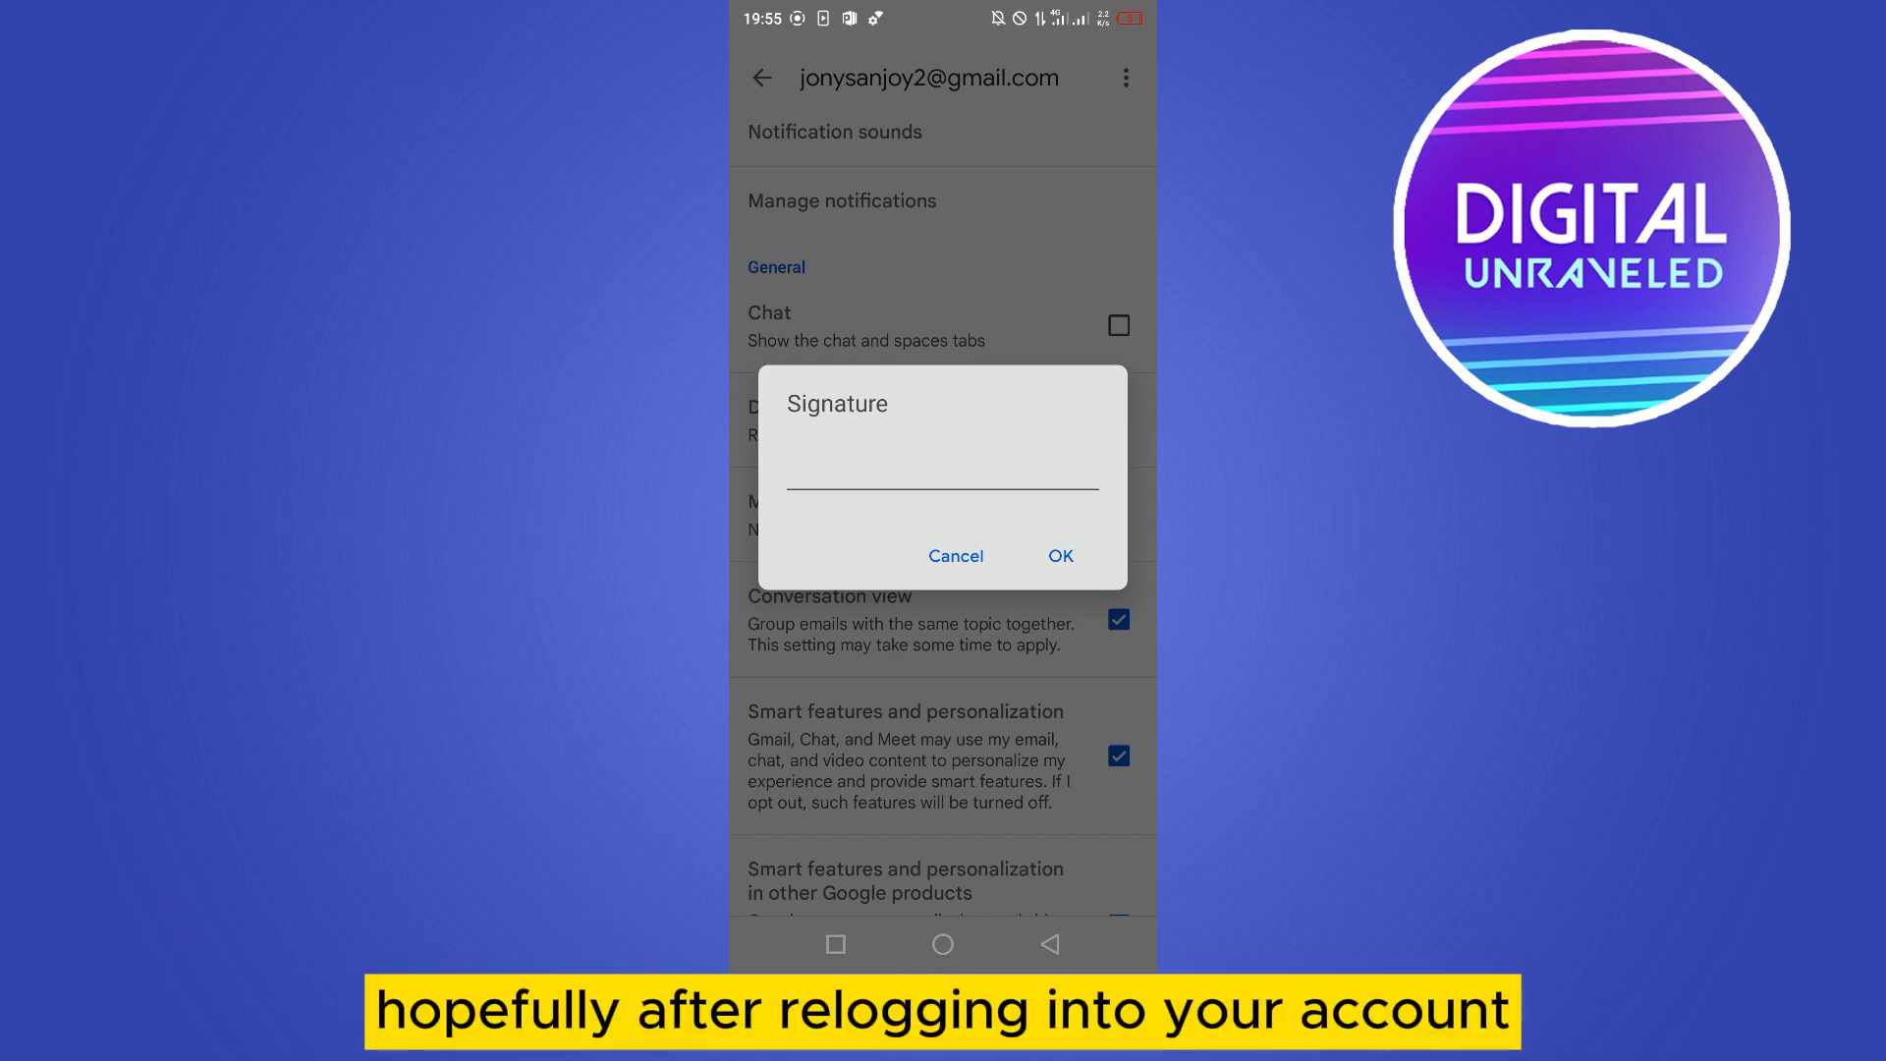
# - Save 'snj' as the mobile signature and return to the settings account list
pyautogui.click(941, 470)
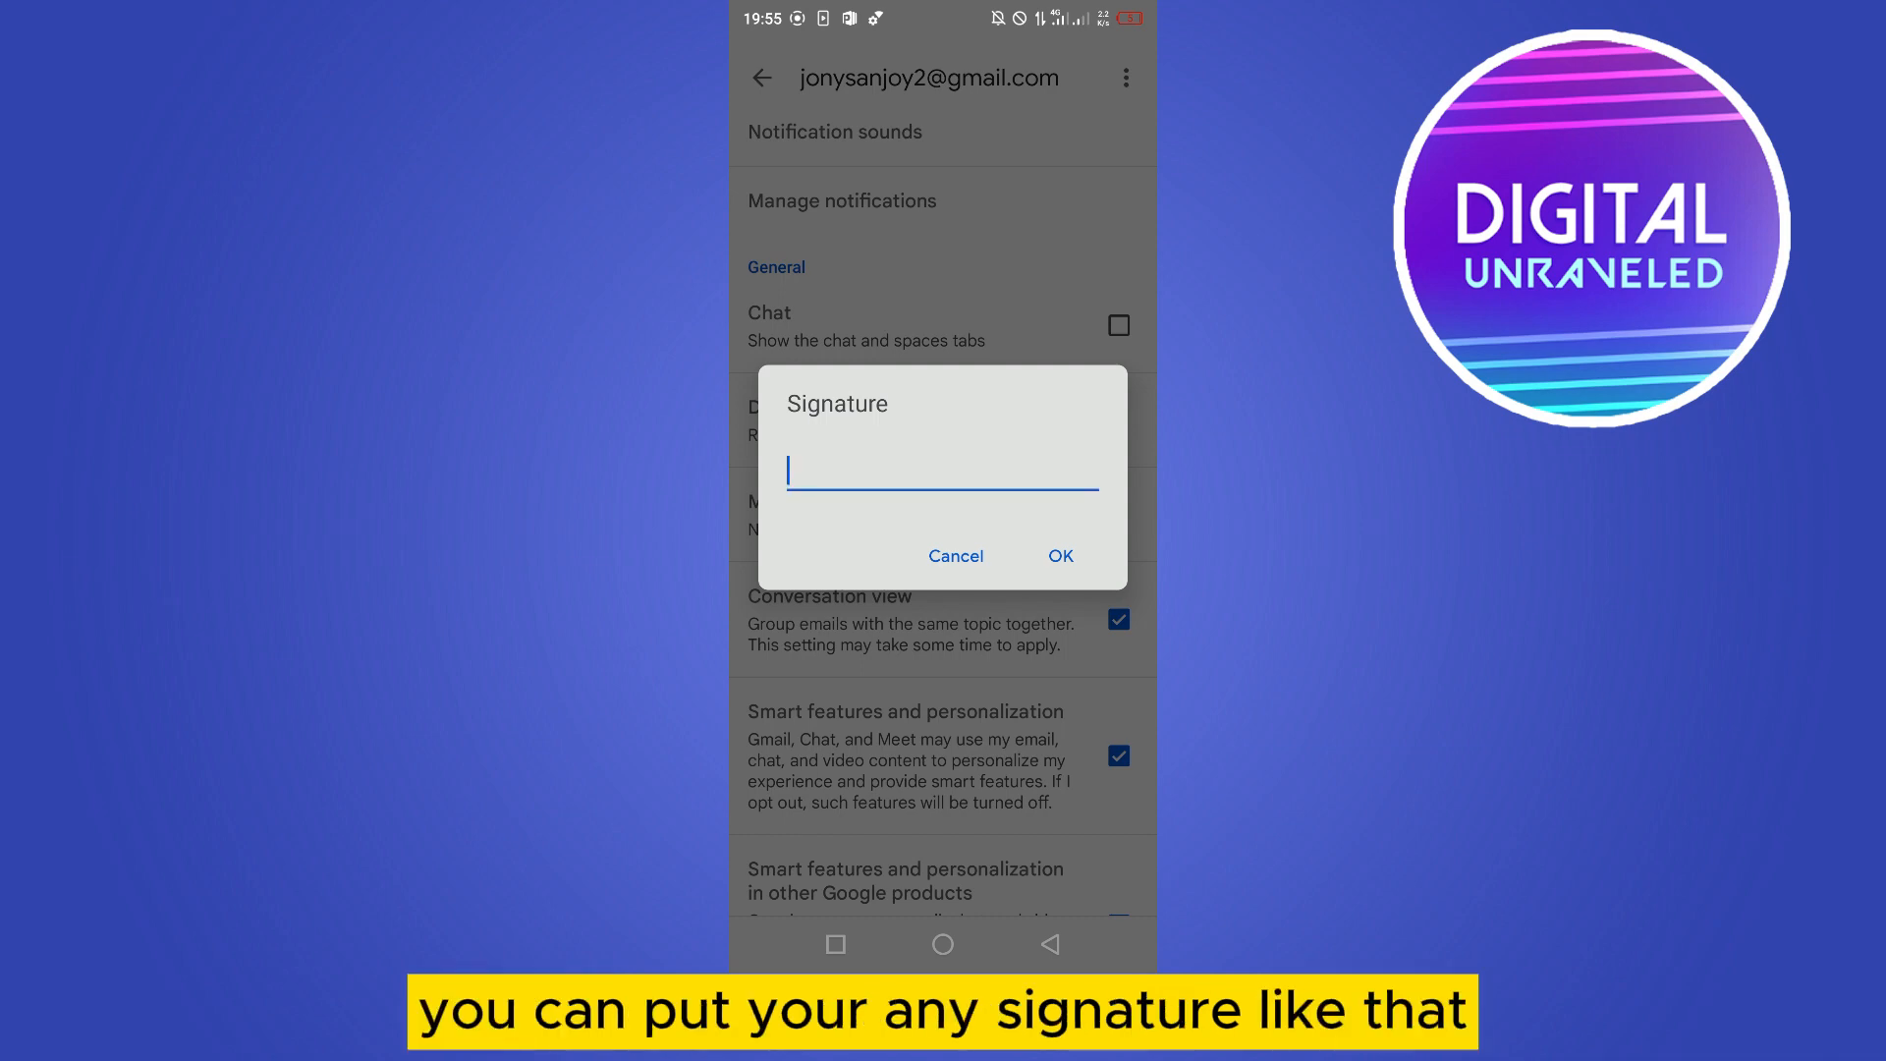
pyautogui.write('snj')
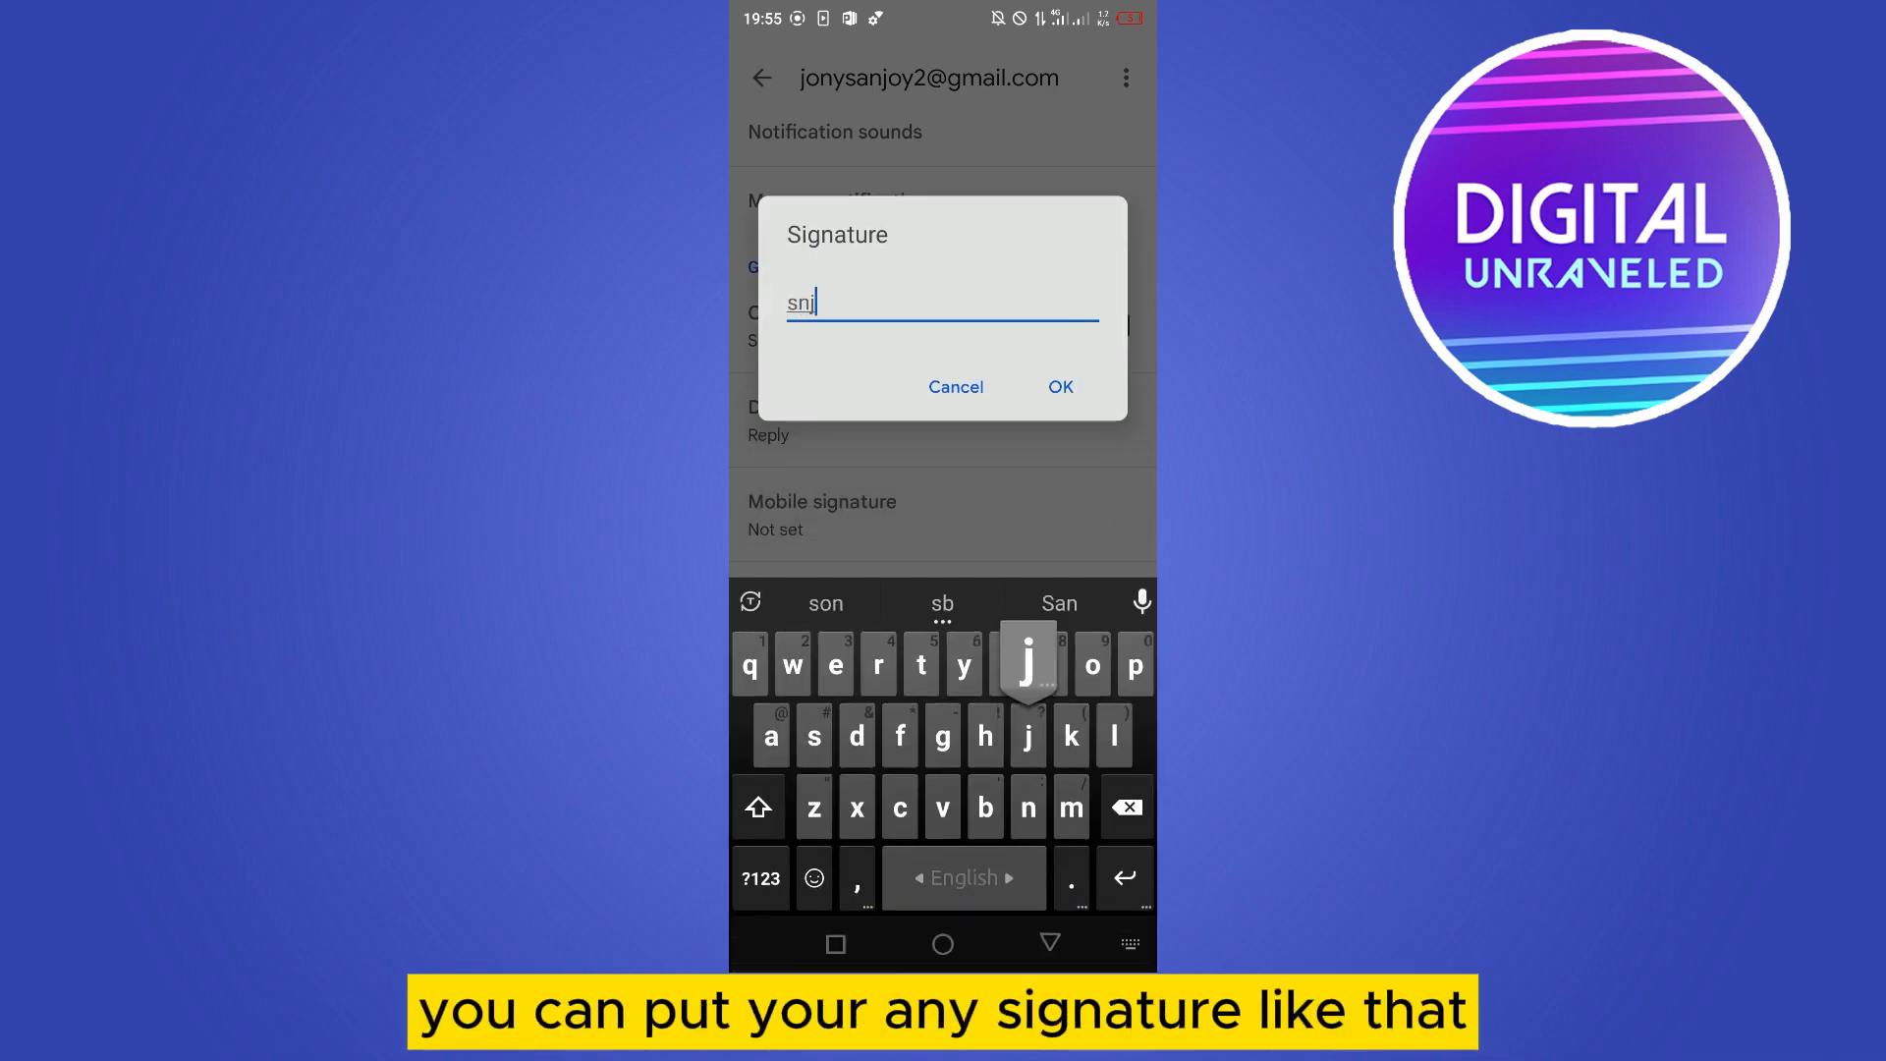
pyautogui.click(1057, 387)
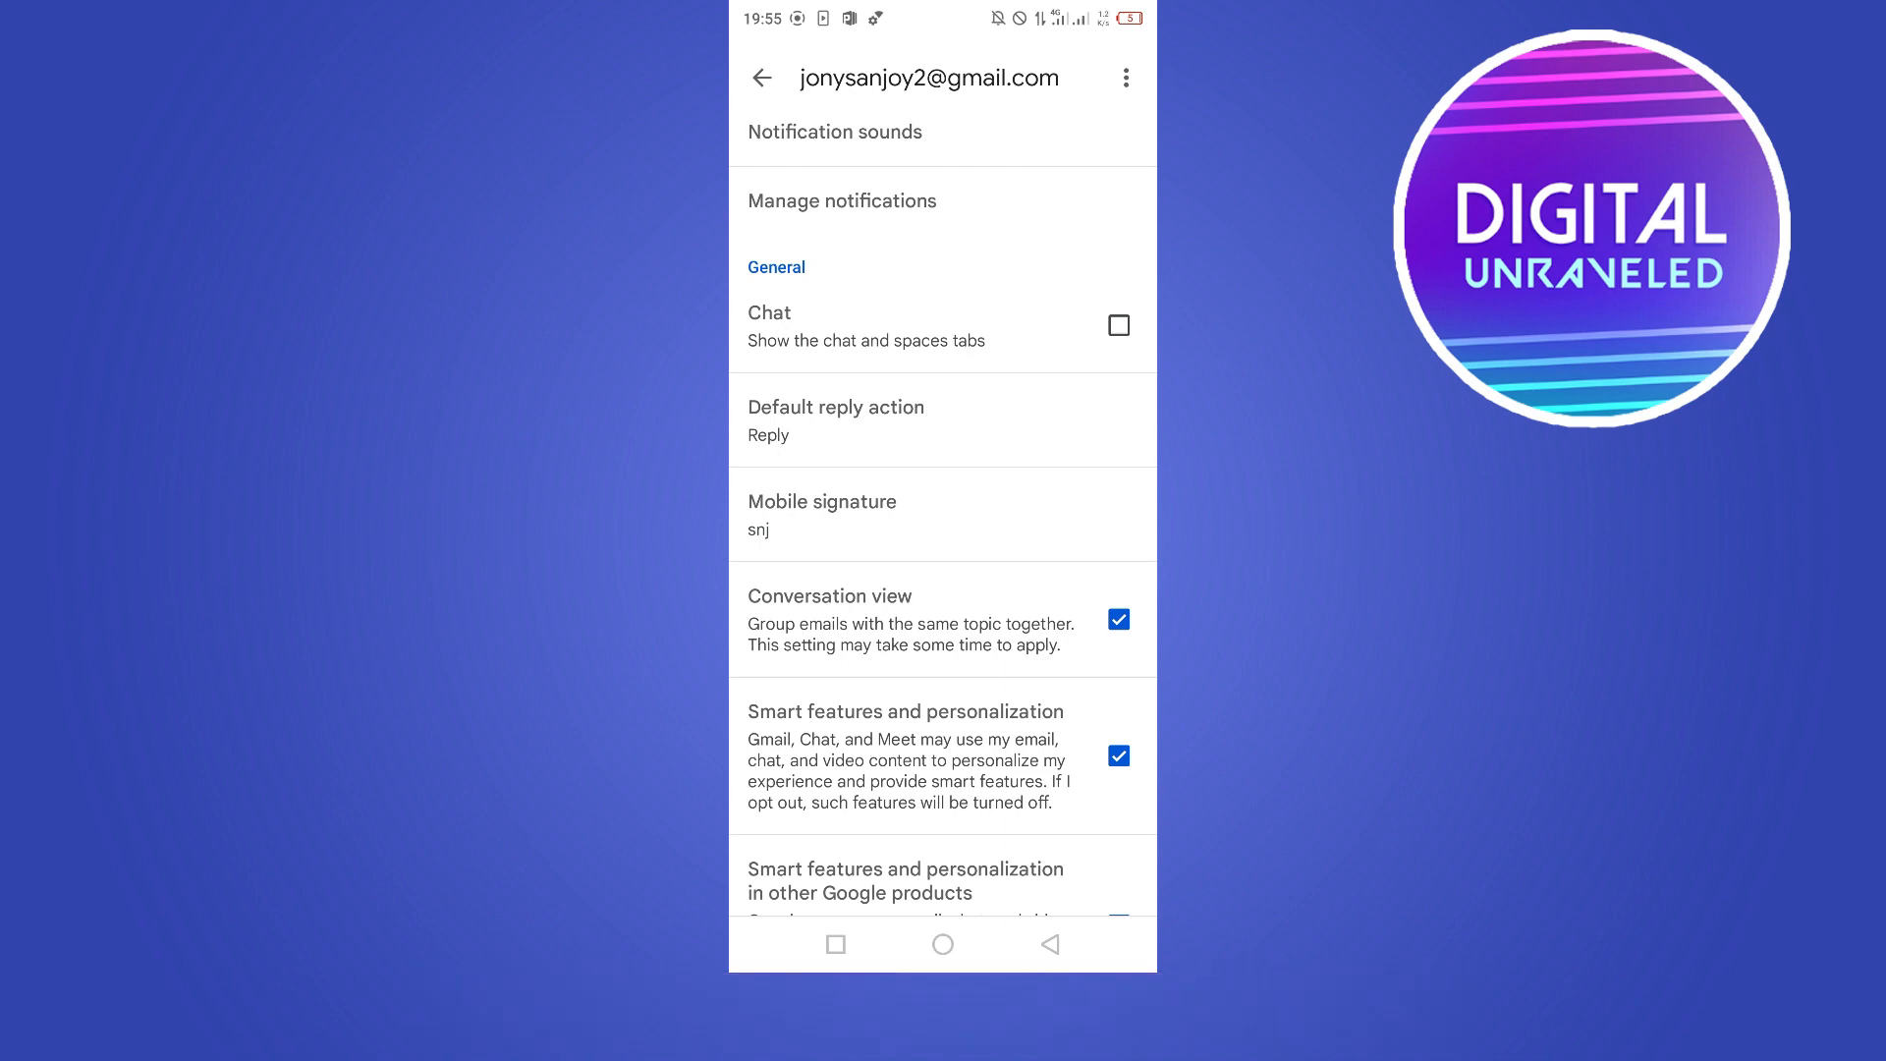
pyautogui.click(762, 76)
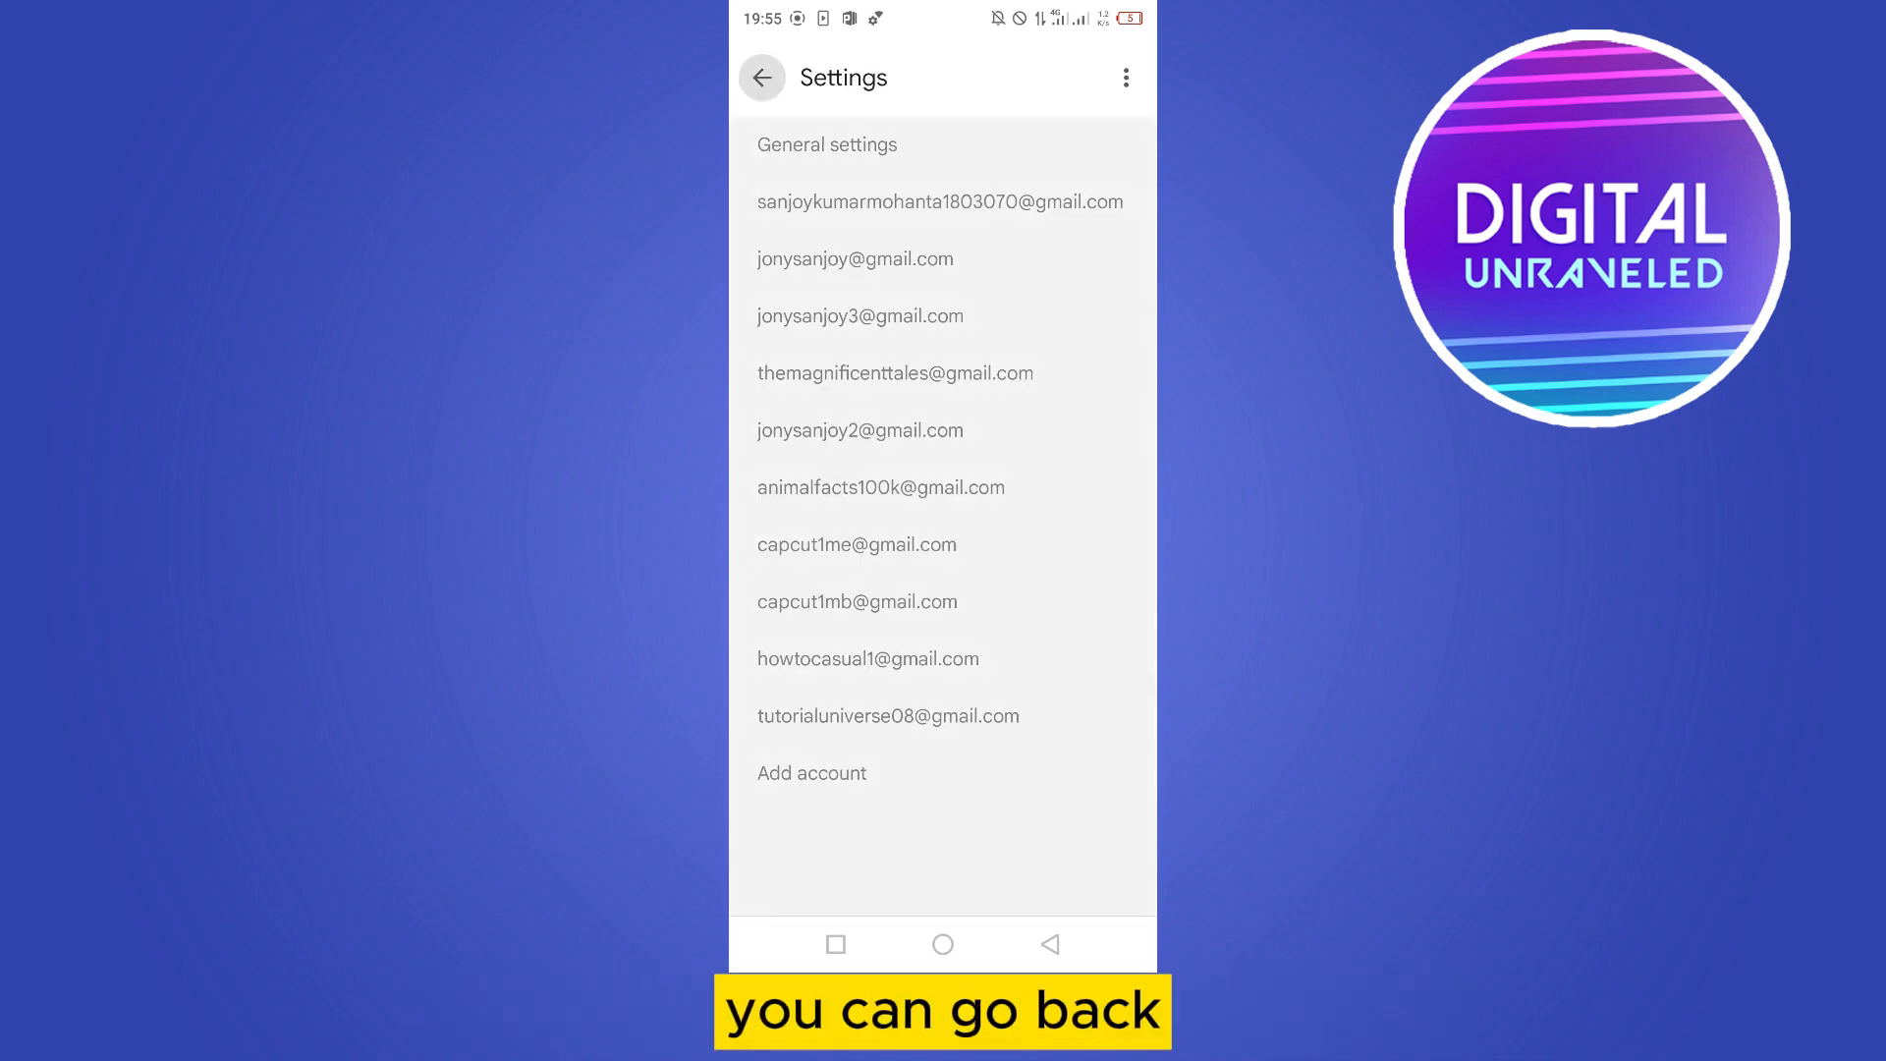
# - Leave settings and start Send feedback to Google, choosing Report an issue
pyautogui.click(762, 77)
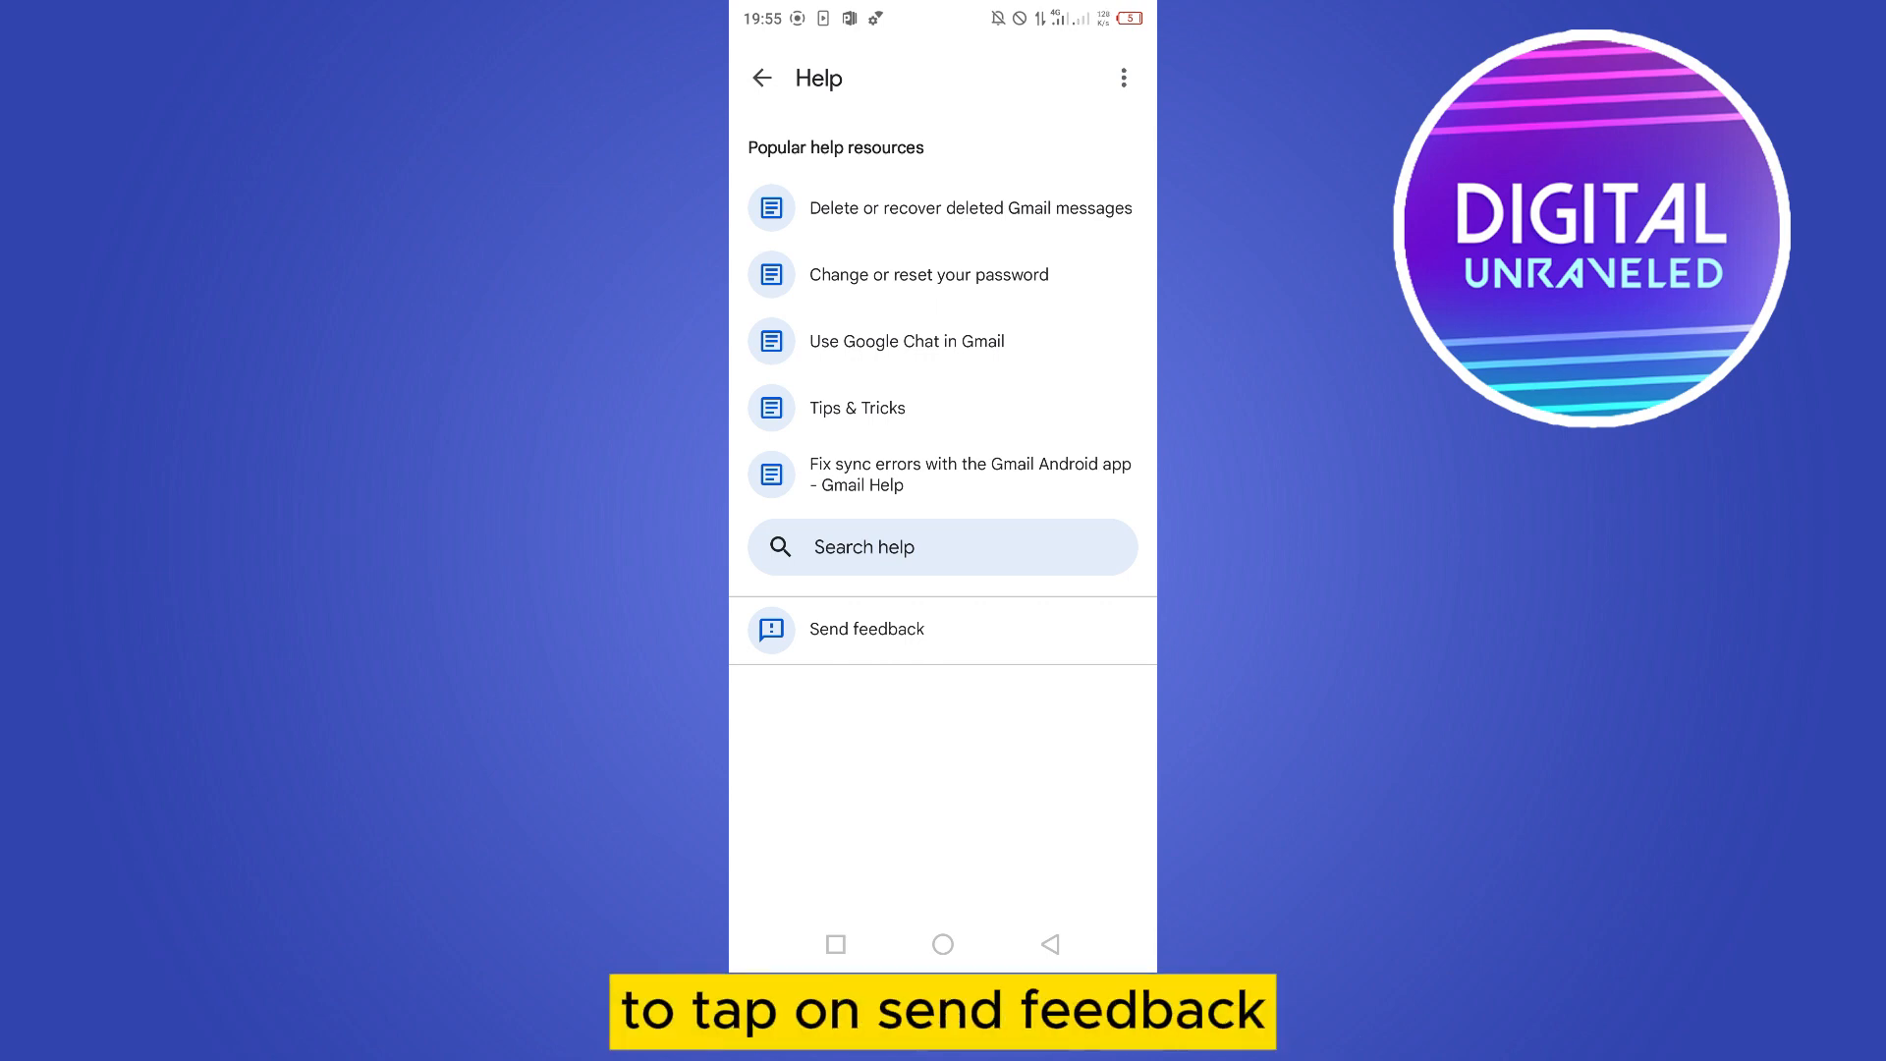
pyautogui.click(866, 628)
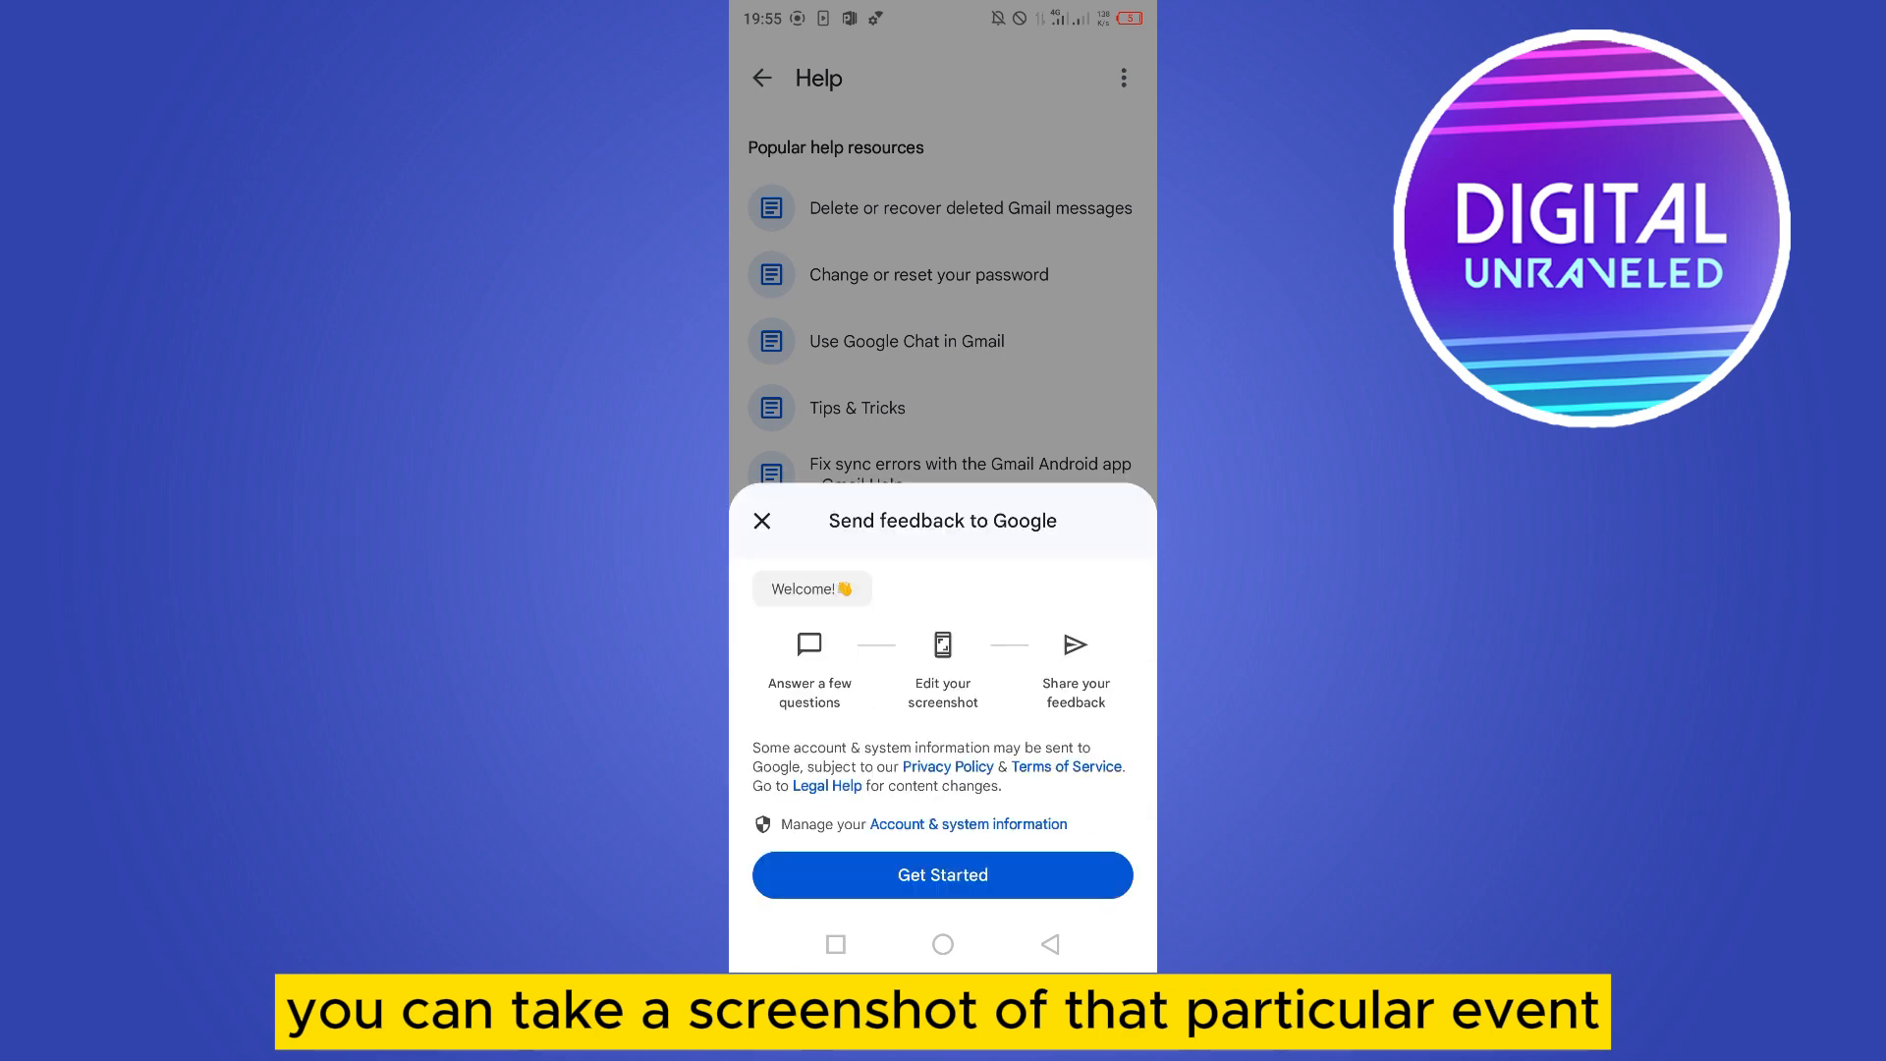
pyautogui.click(941, 874)
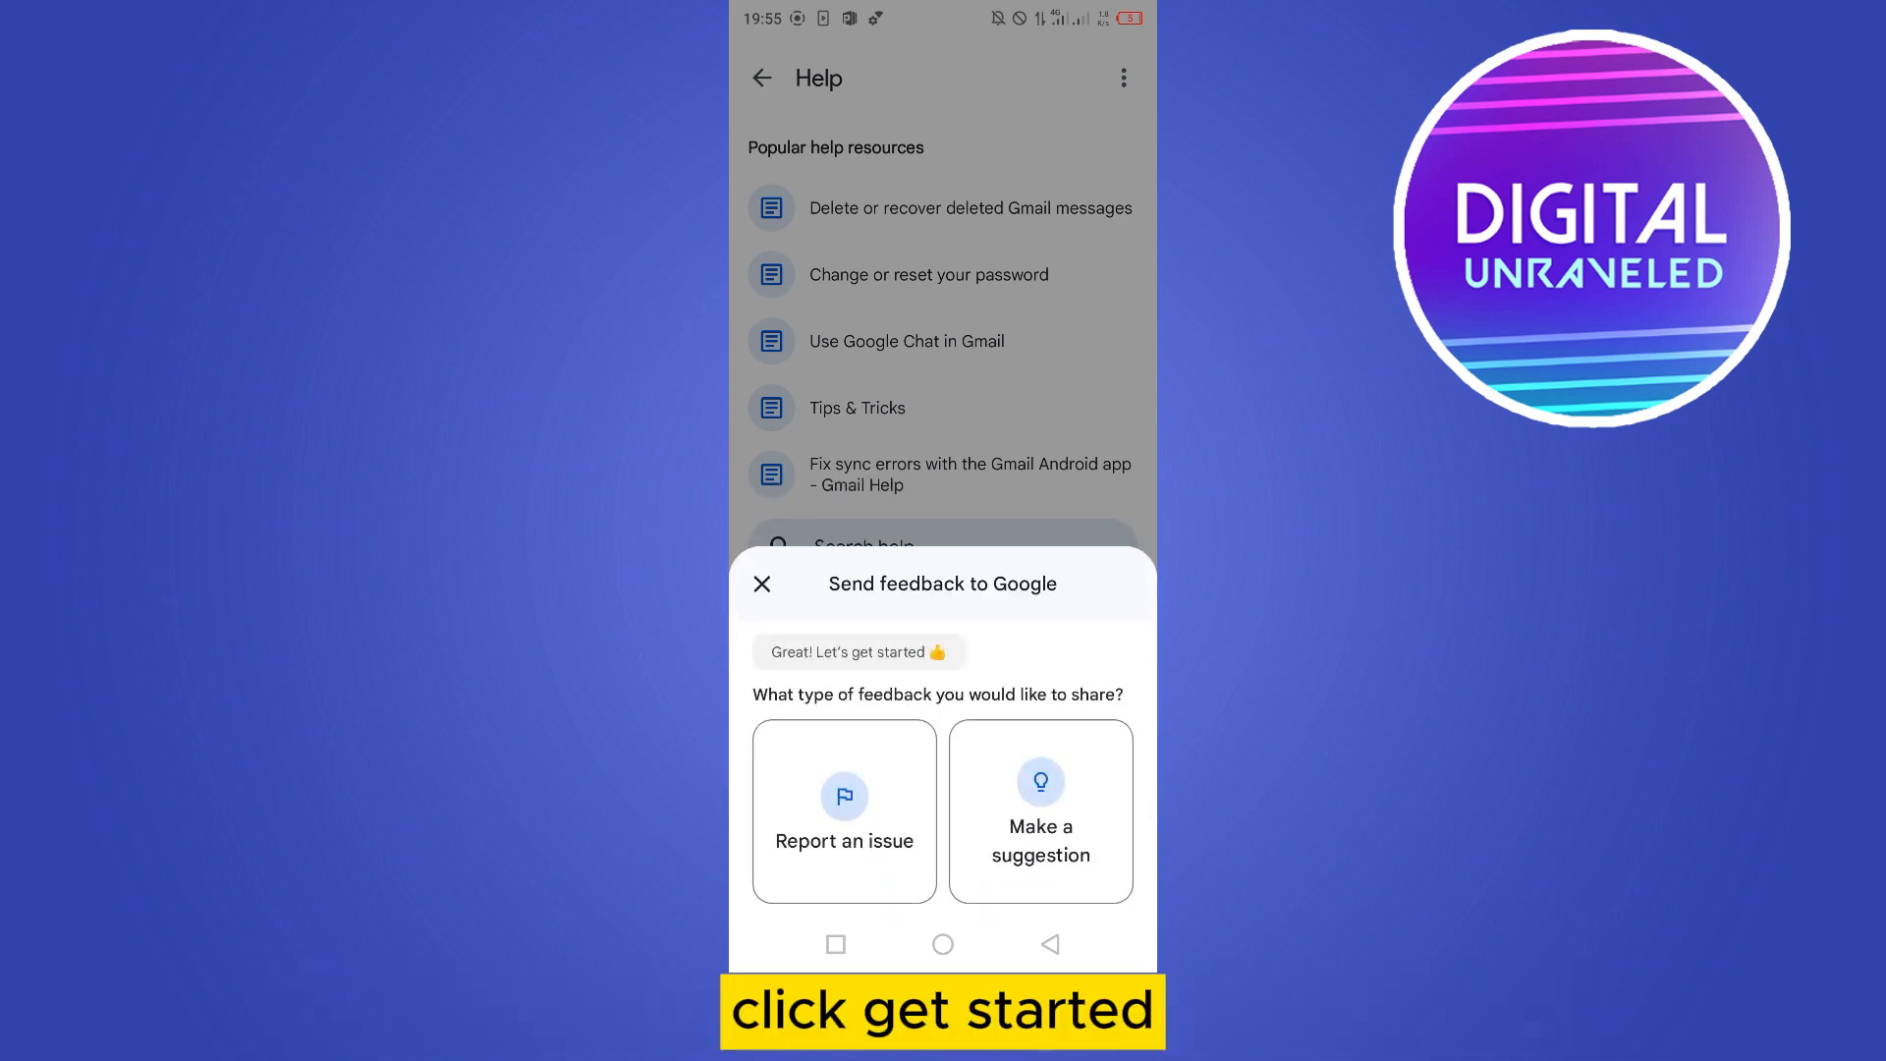
pyautogui.click(843, 812)
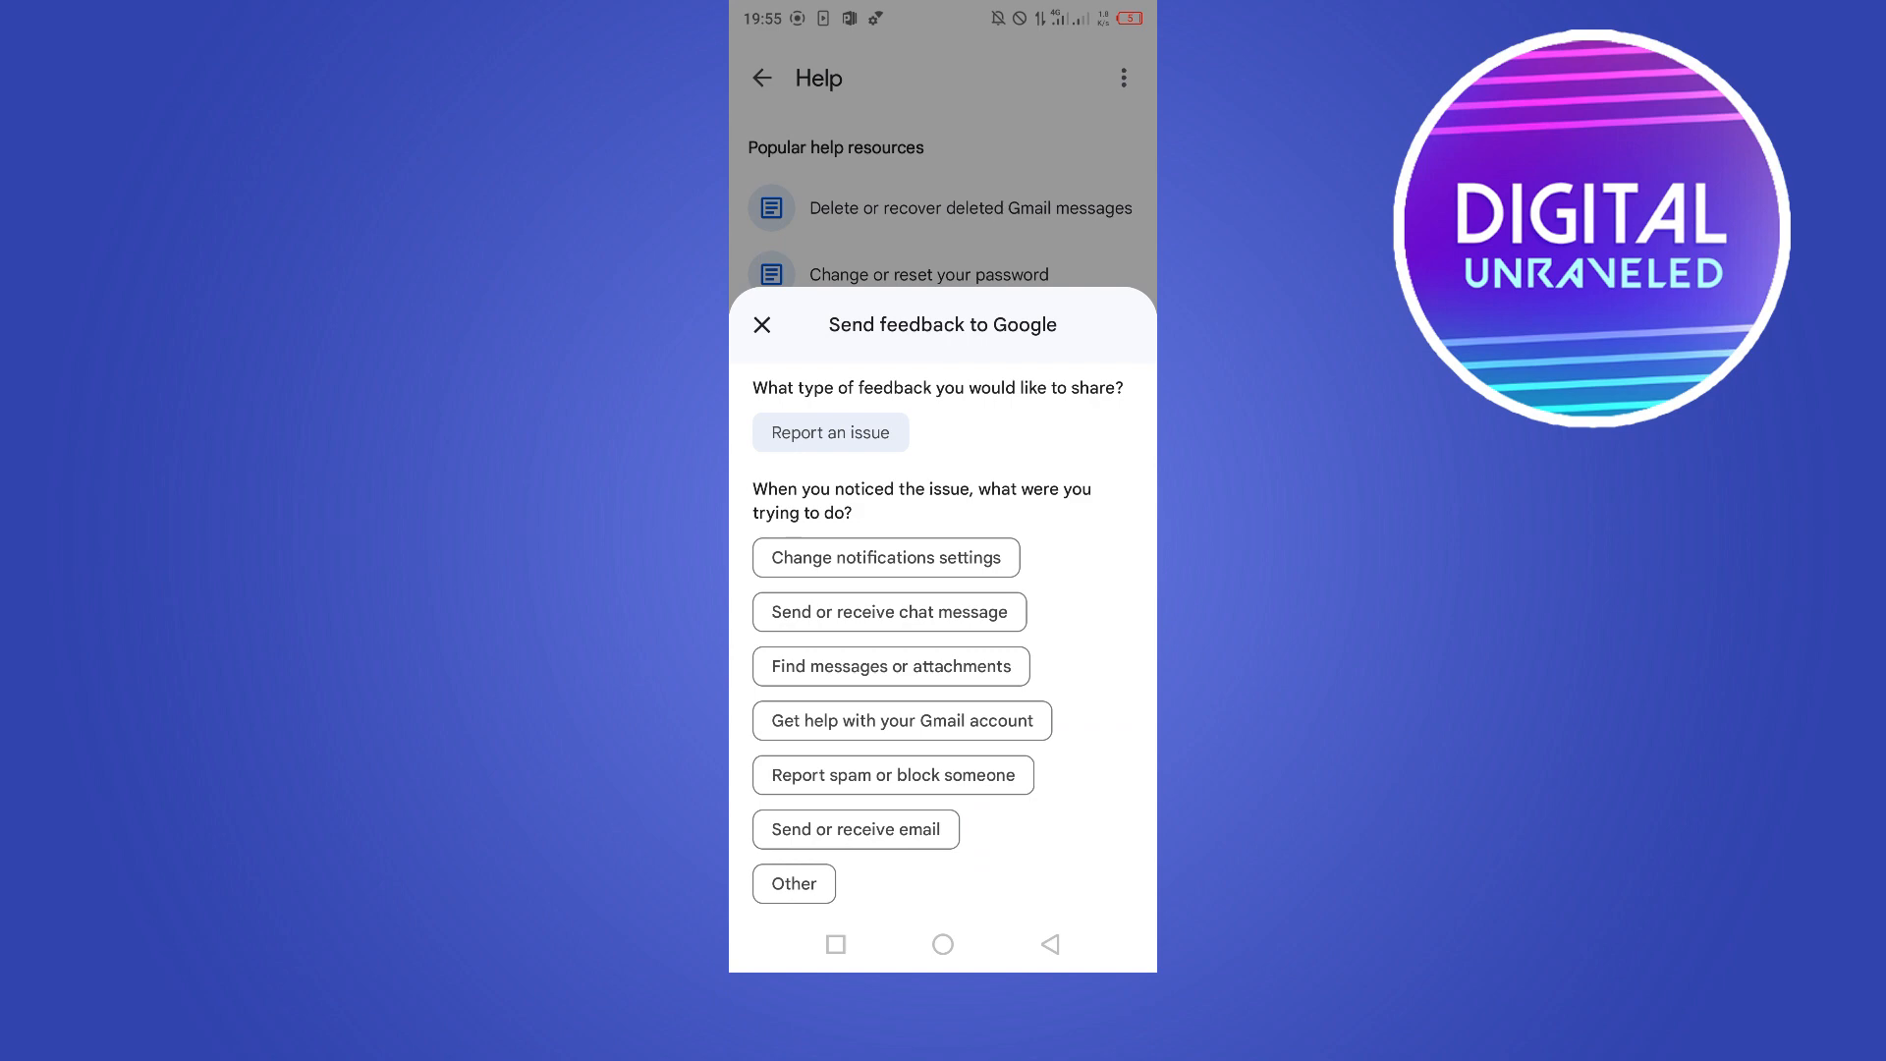